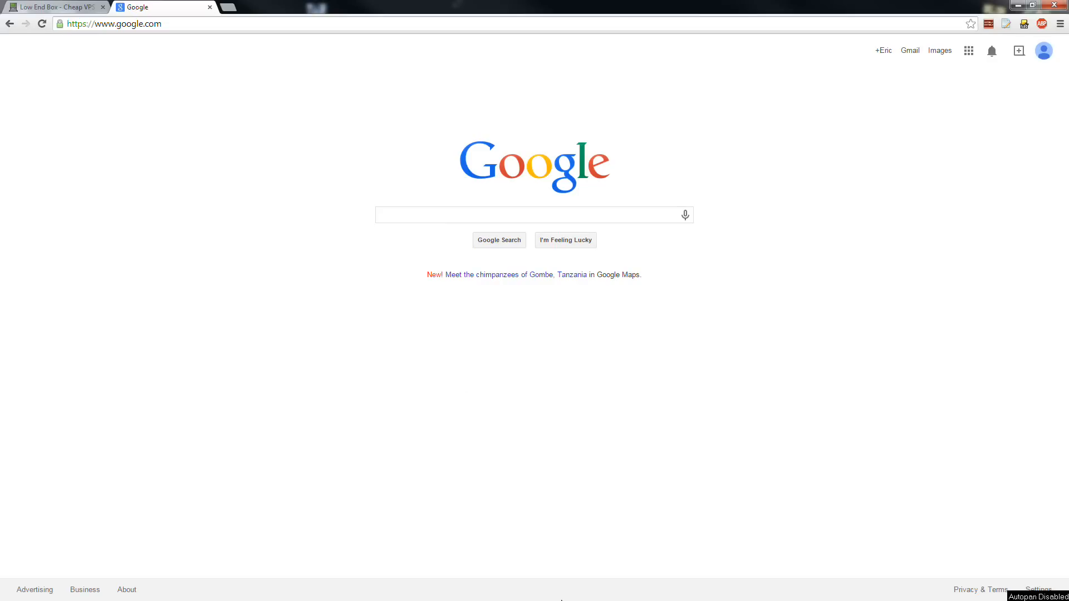
mouse_move(521, 360)
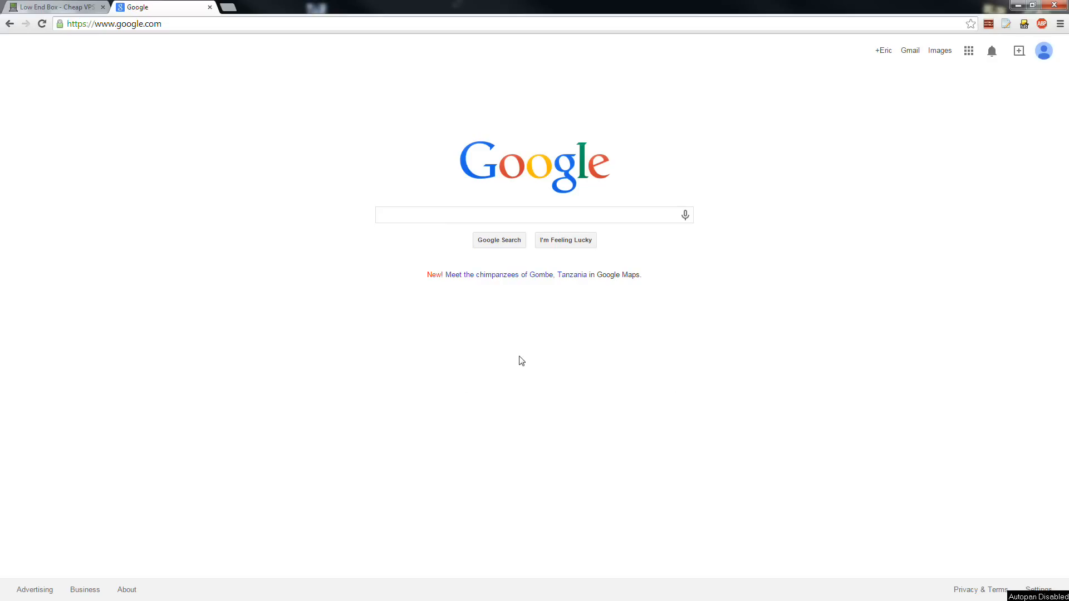
mouse_move(134, 144)
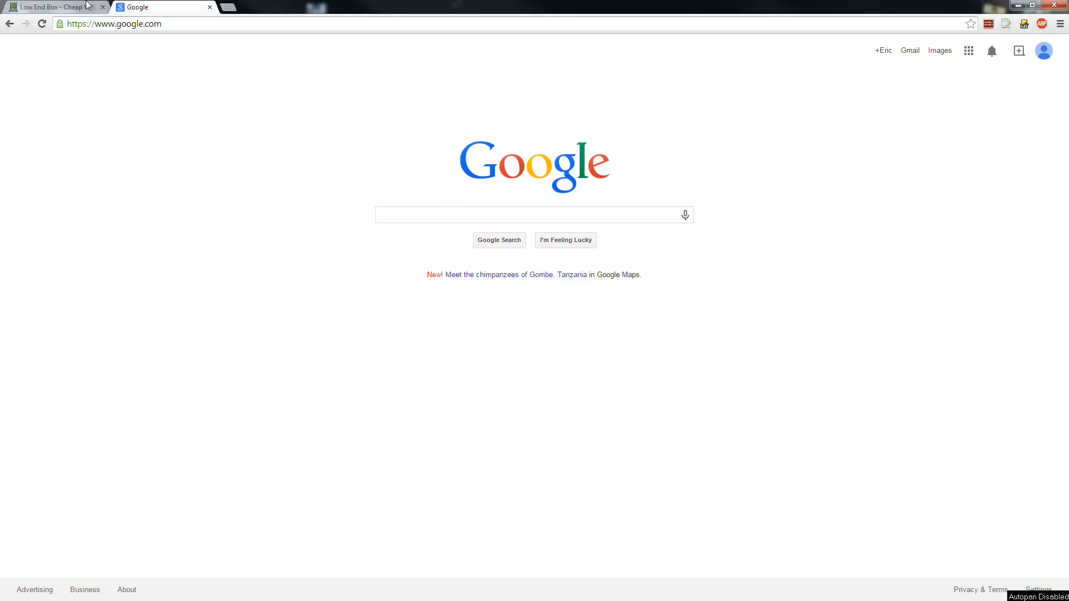
Scroll Low End Box to the TragicServers 256MB $10/year offer and highlight its 1TB traffic line
left_click(55, 8)
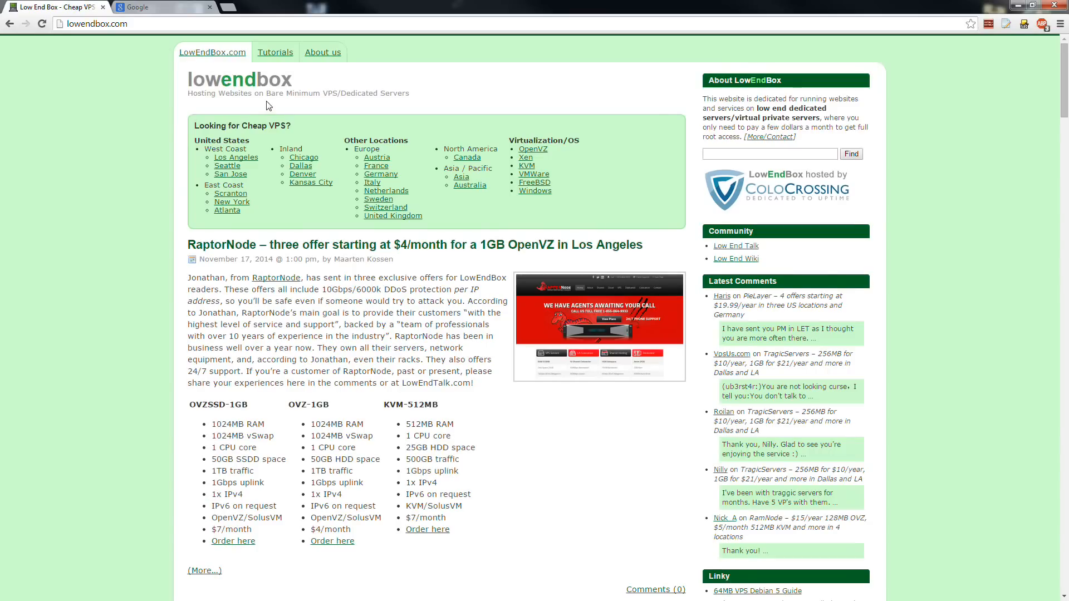
mouse_move(1064, 77)
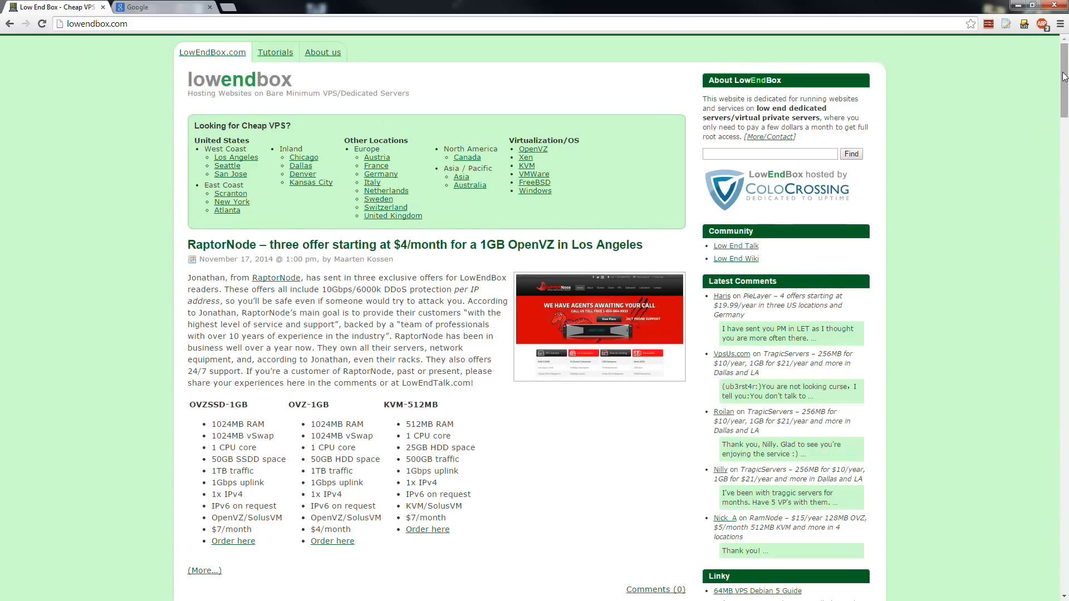
scroll("down", 3)
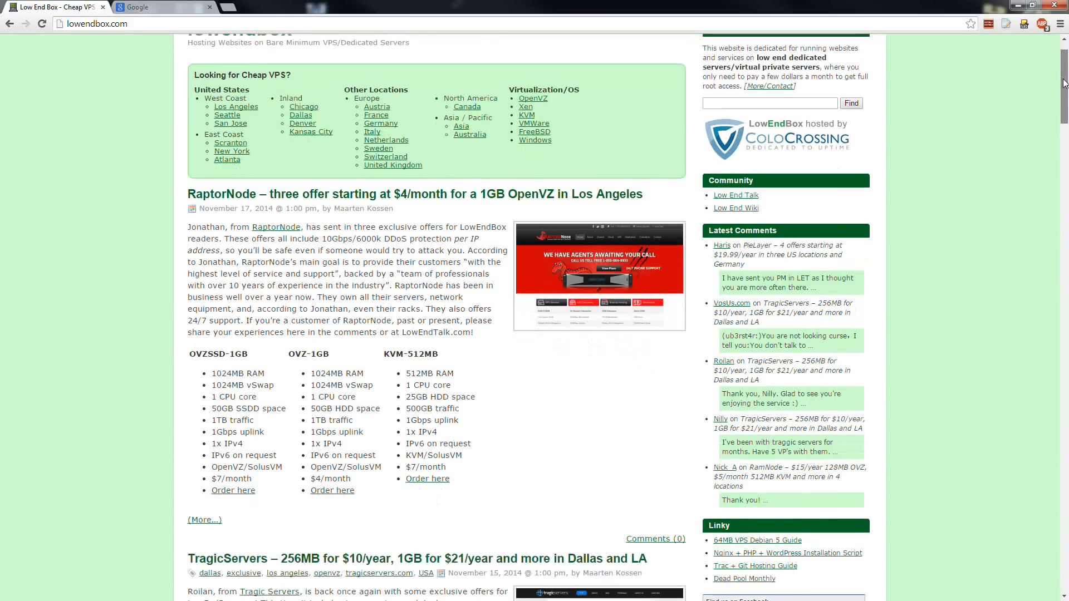
scroll("down", 3)
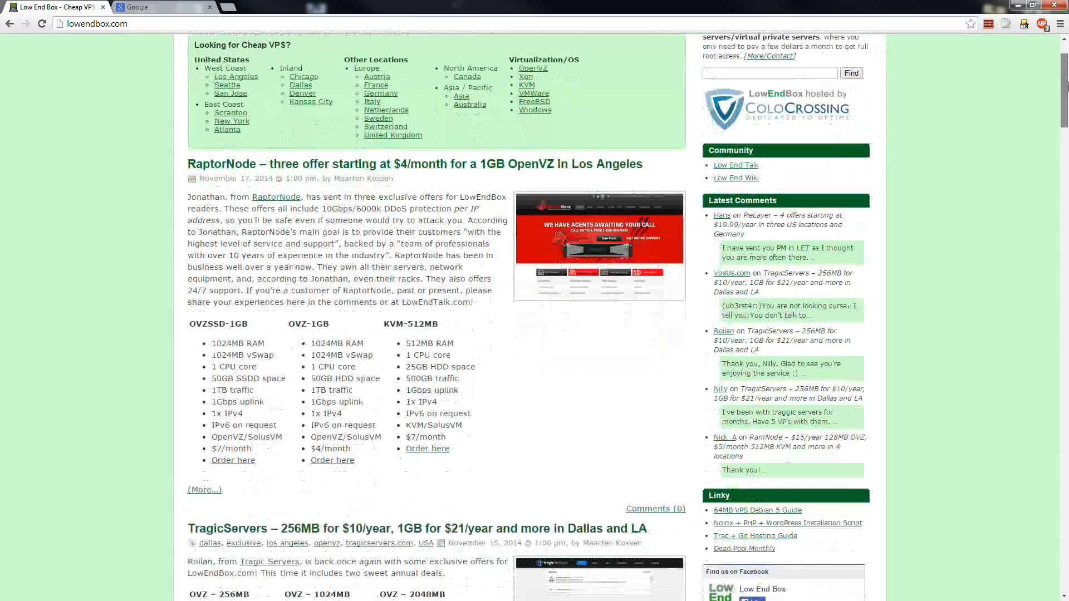
scroll("down", 3)
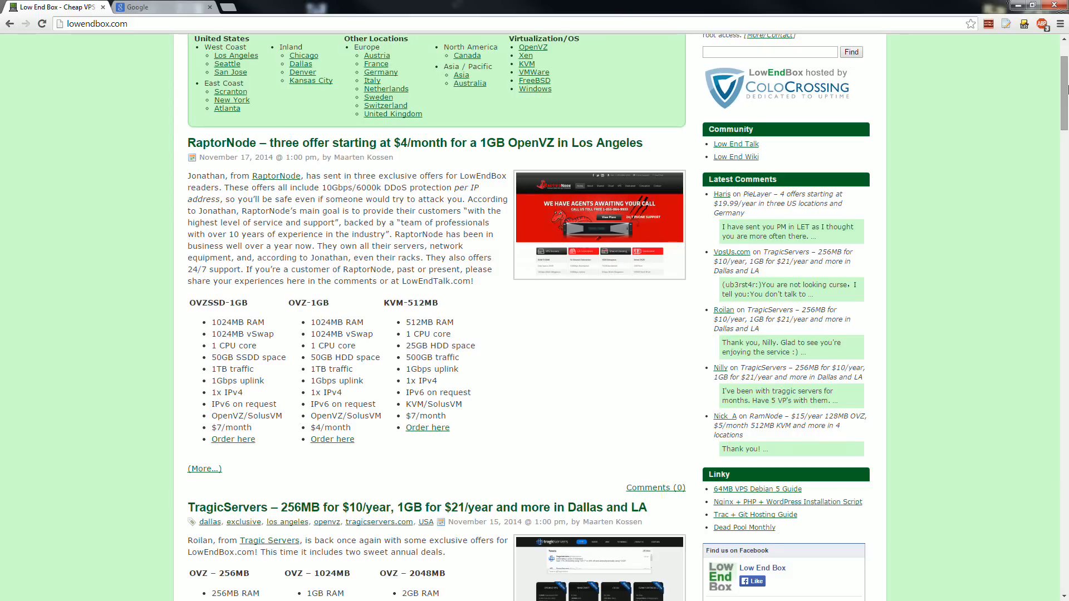
mouse_move(342, 220)
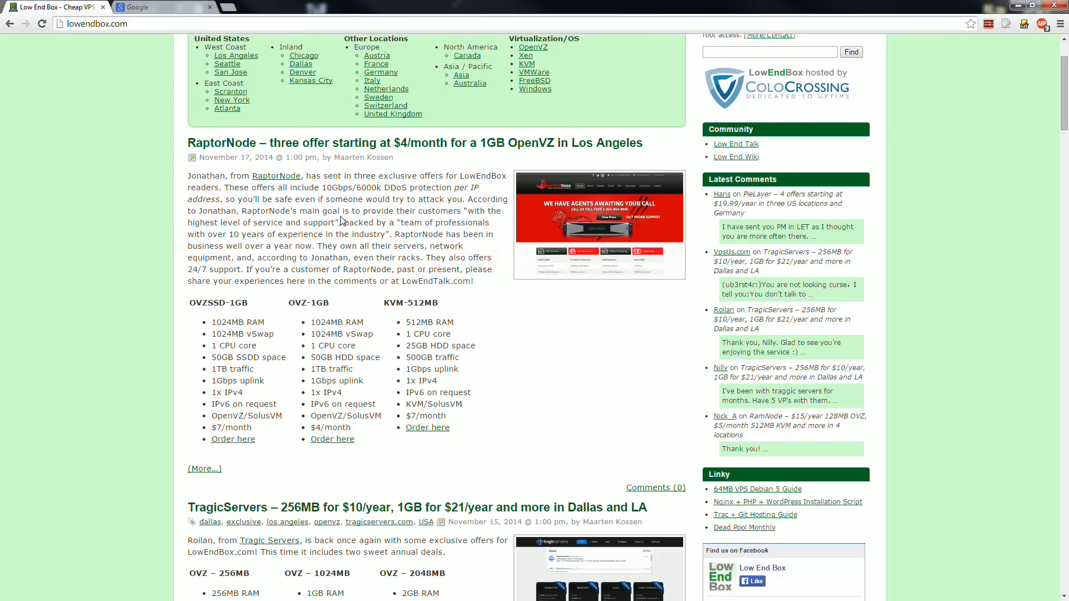
scroll("down", 3)
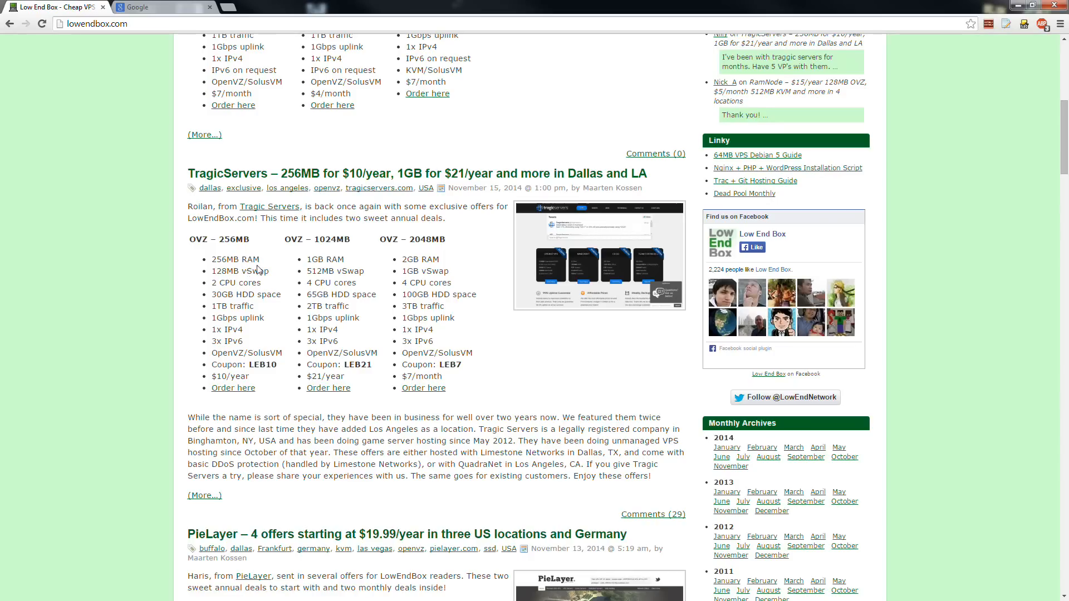
double_click(235, 259)
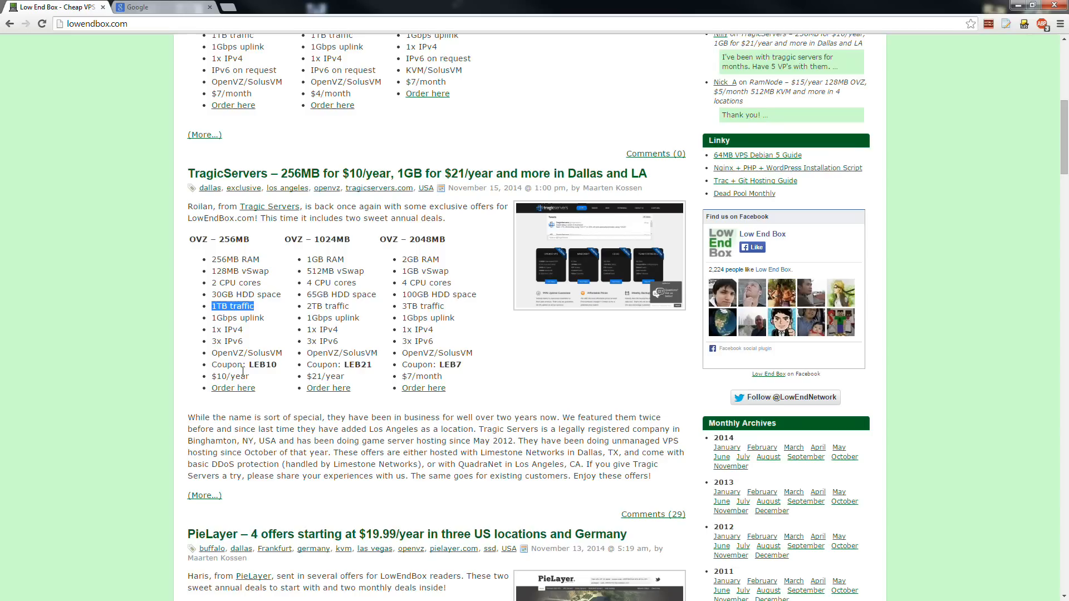
mouse_move(252, 330)
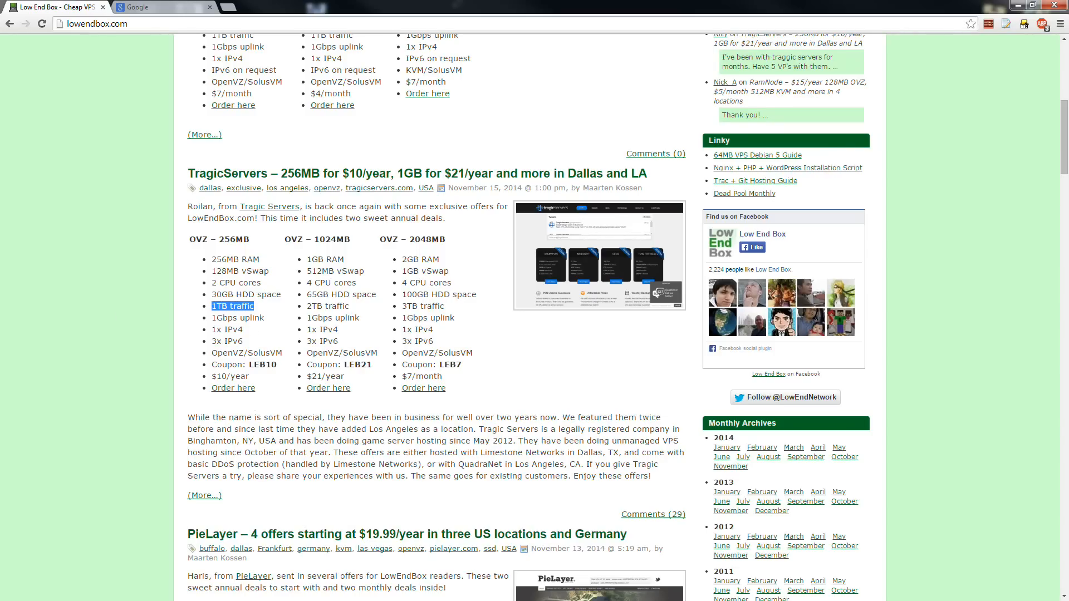
scroll("down", 3)
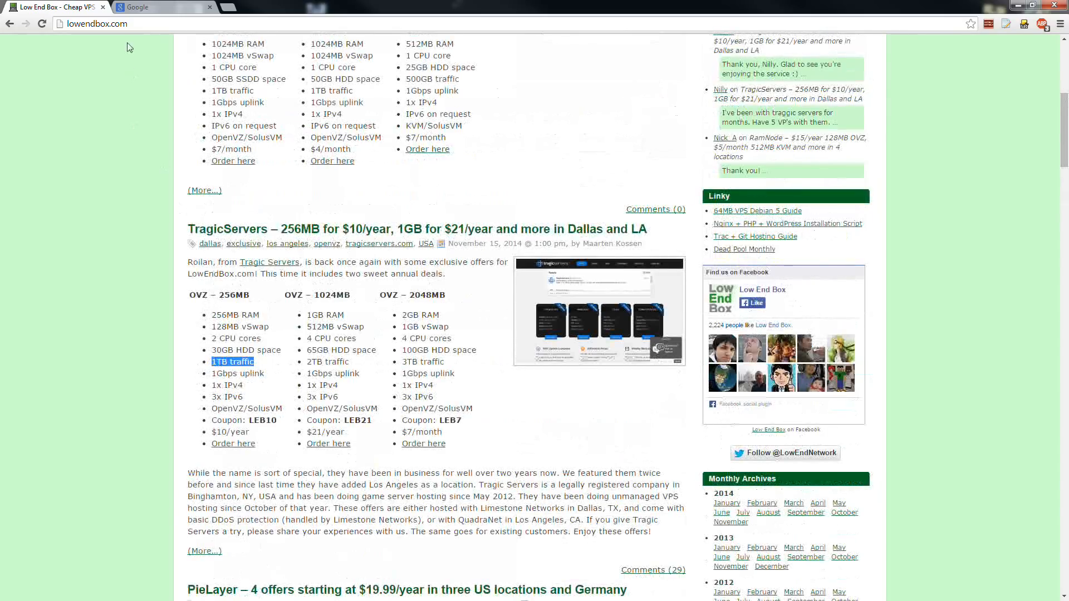
mouse_move(114, 120)
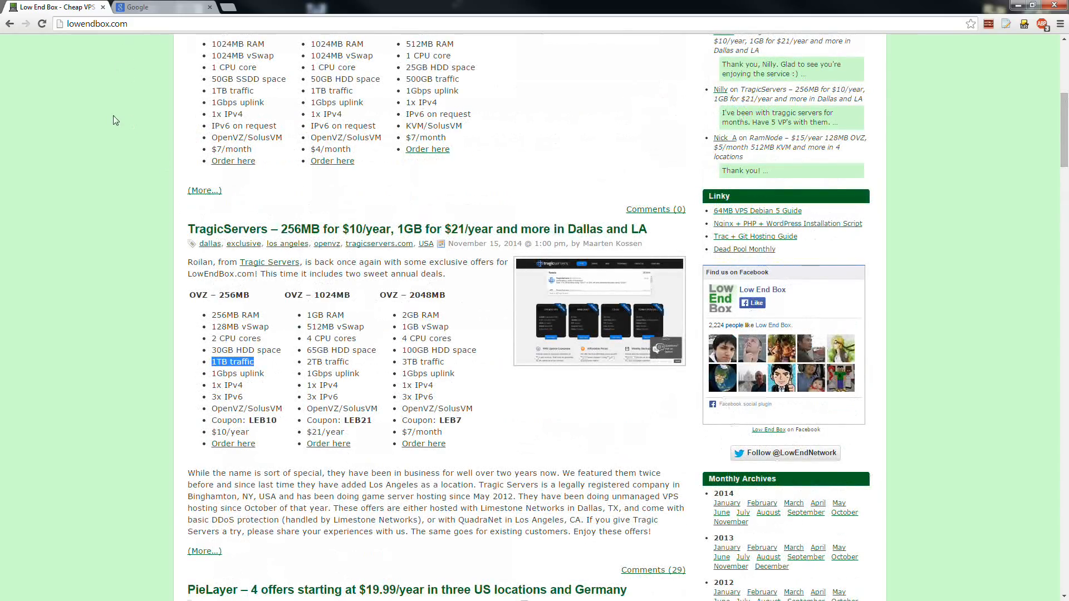
mouse_move(186, 136)
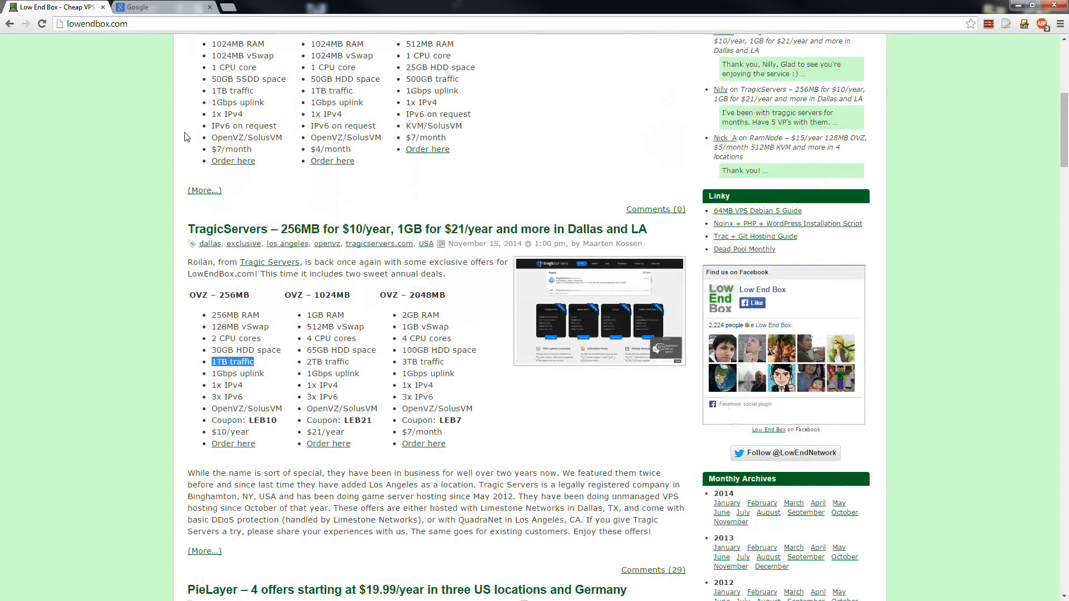
mouse_move(362, 143)
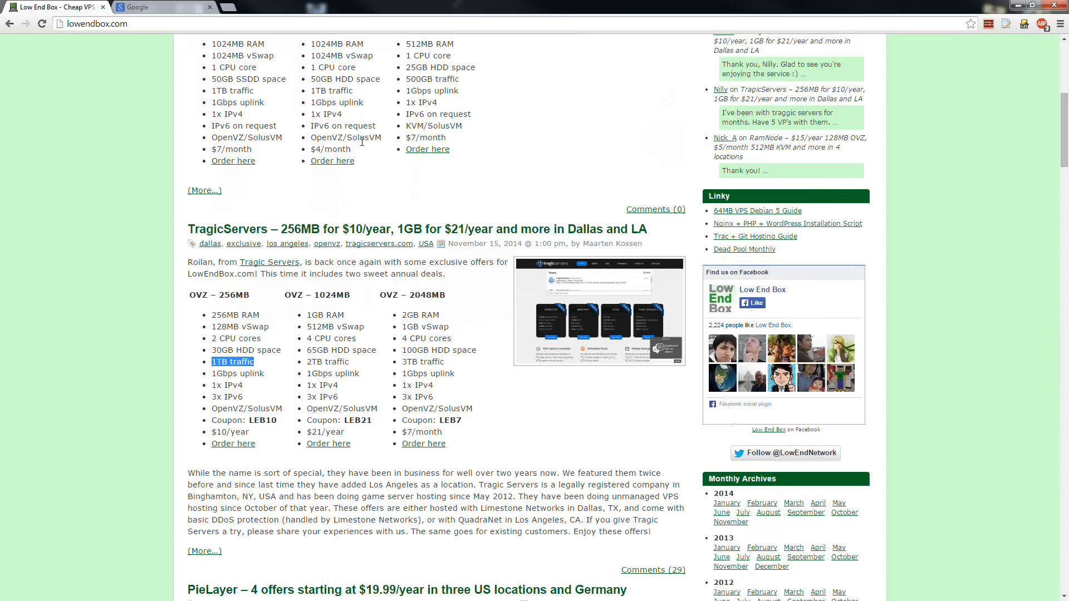
mouse_move(301, 213)
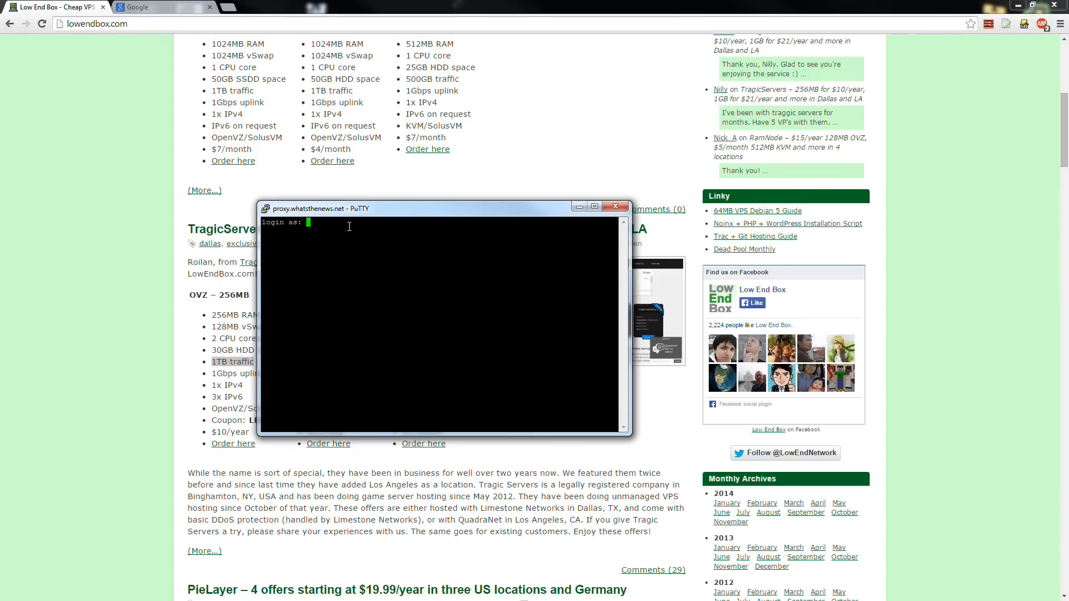
mouse_move(343, 225)
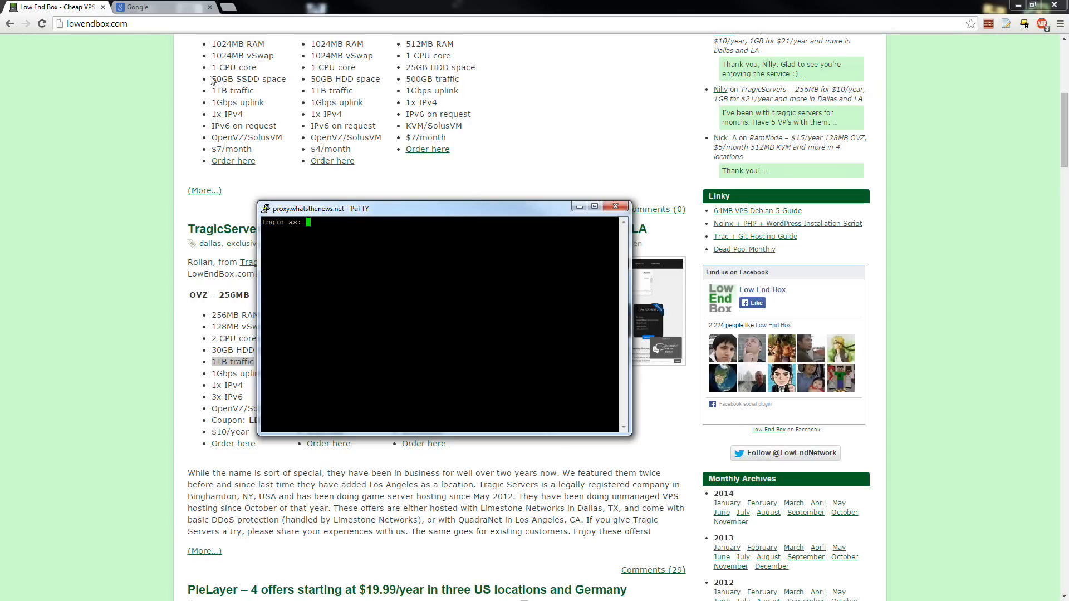
mouse_move(667, 393)
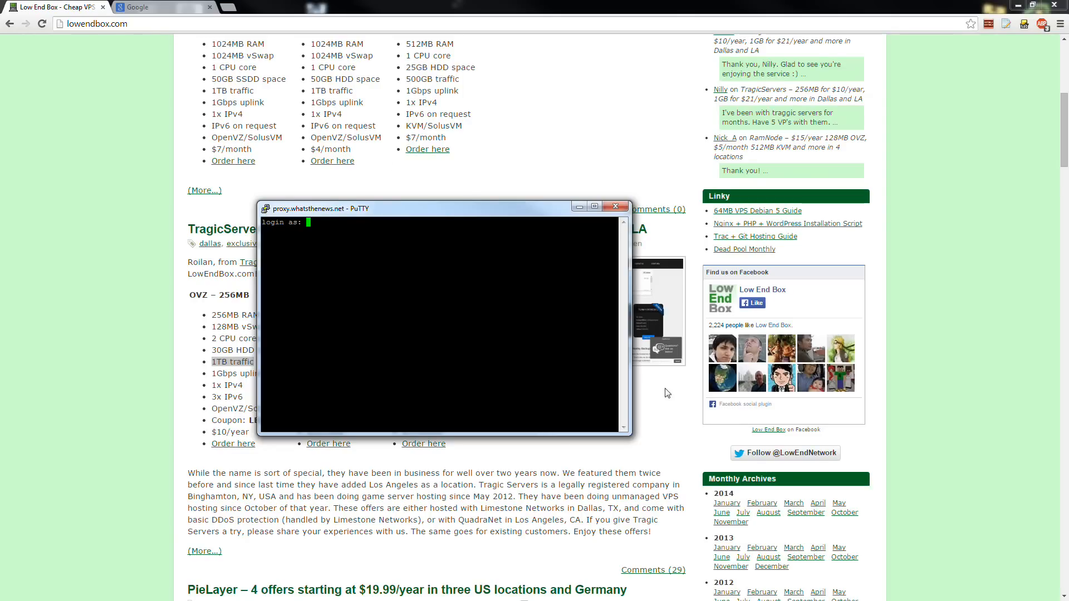
mouse_move(400, 277)
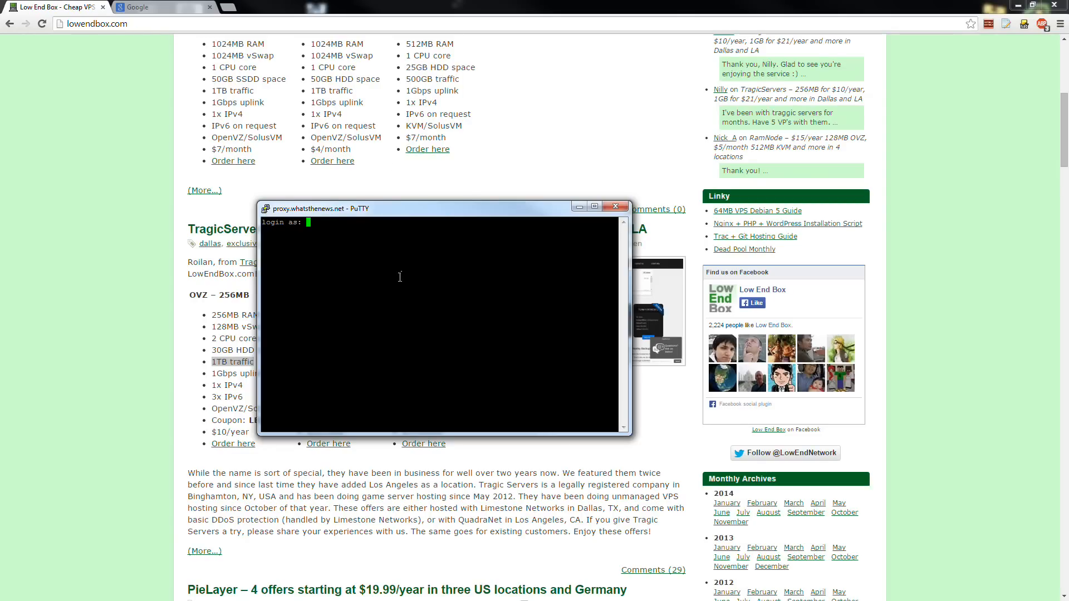
type("root")
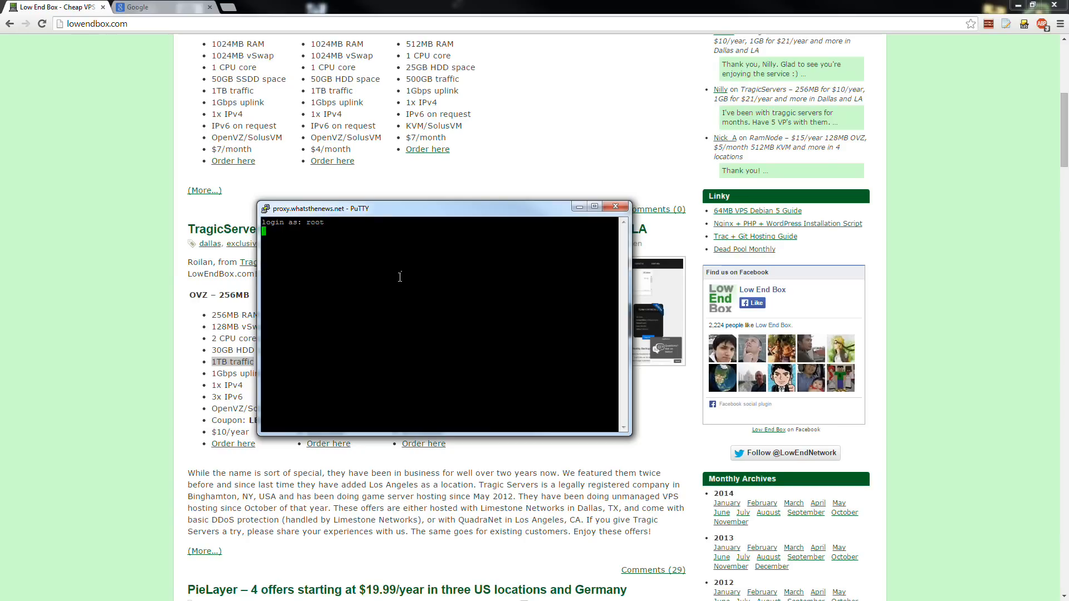
key("Enter")
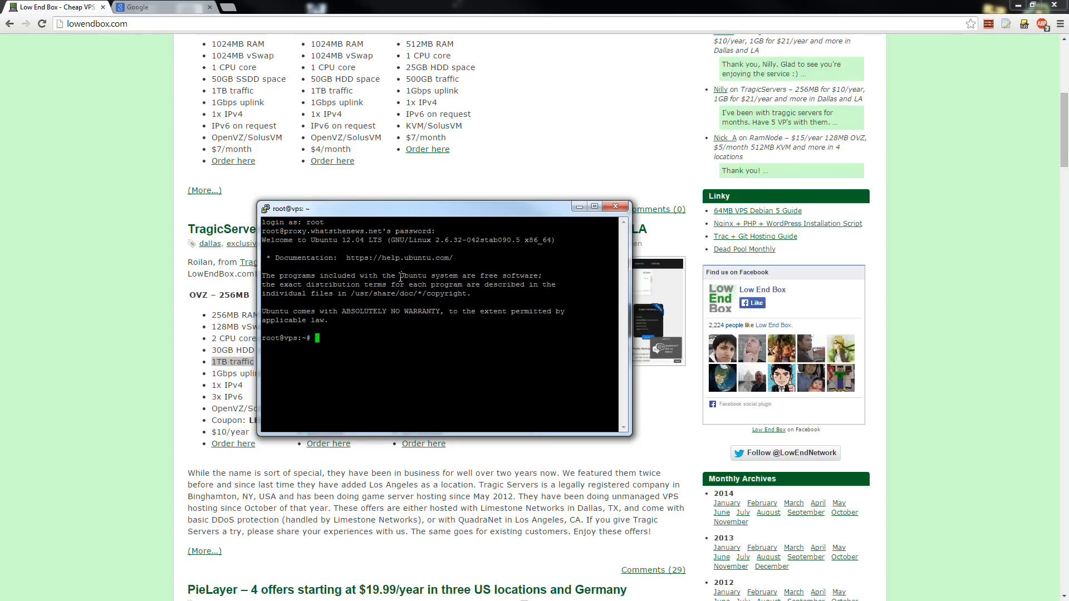
type("uptime")
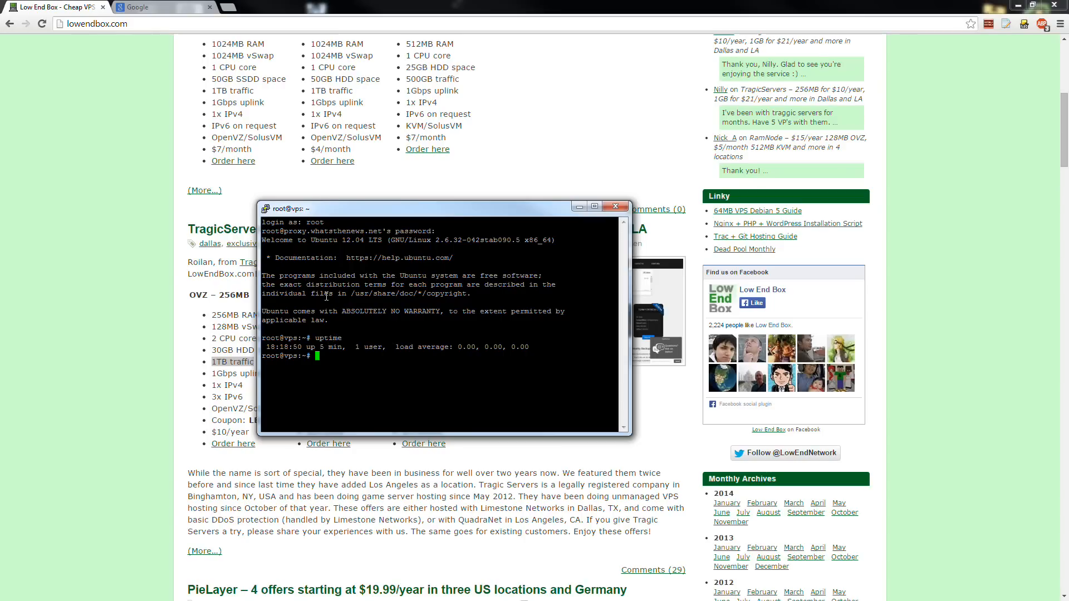
mouse_move(345, 294)
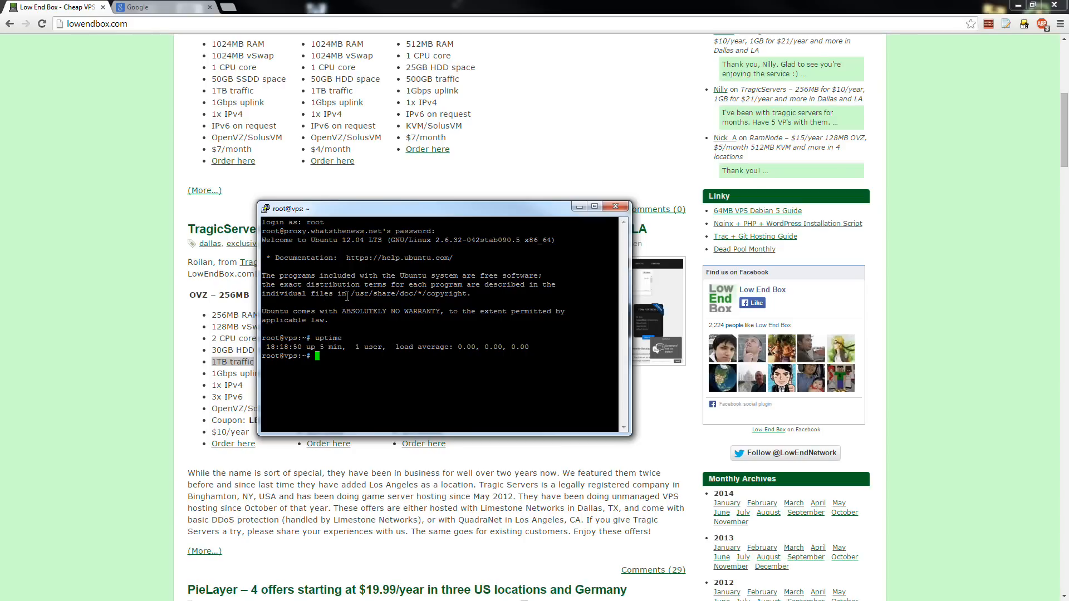
mouse_move(355, 249)
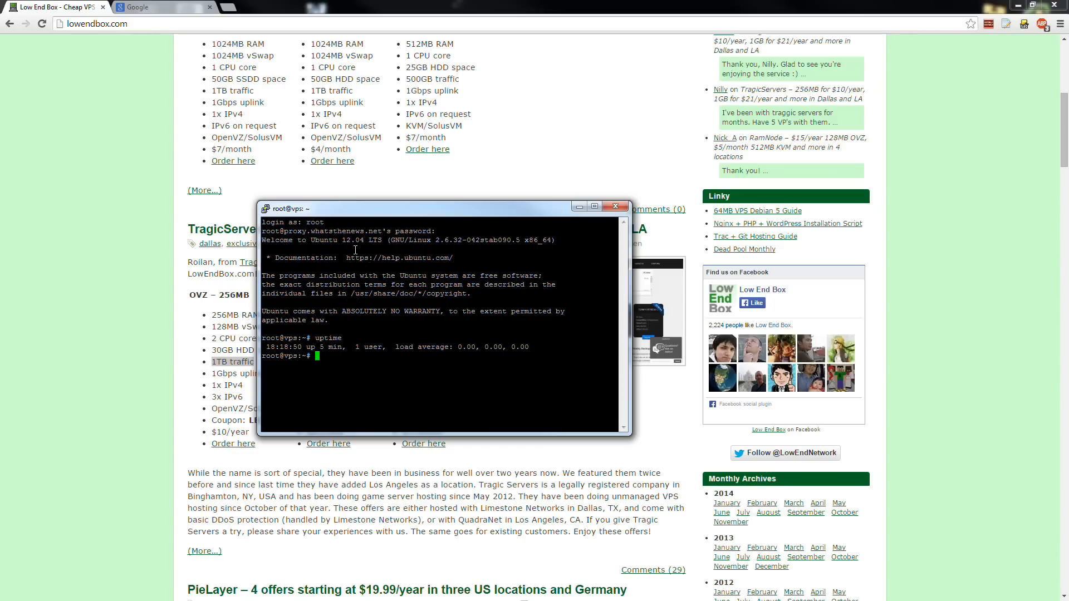
mouse_move(289, 241)
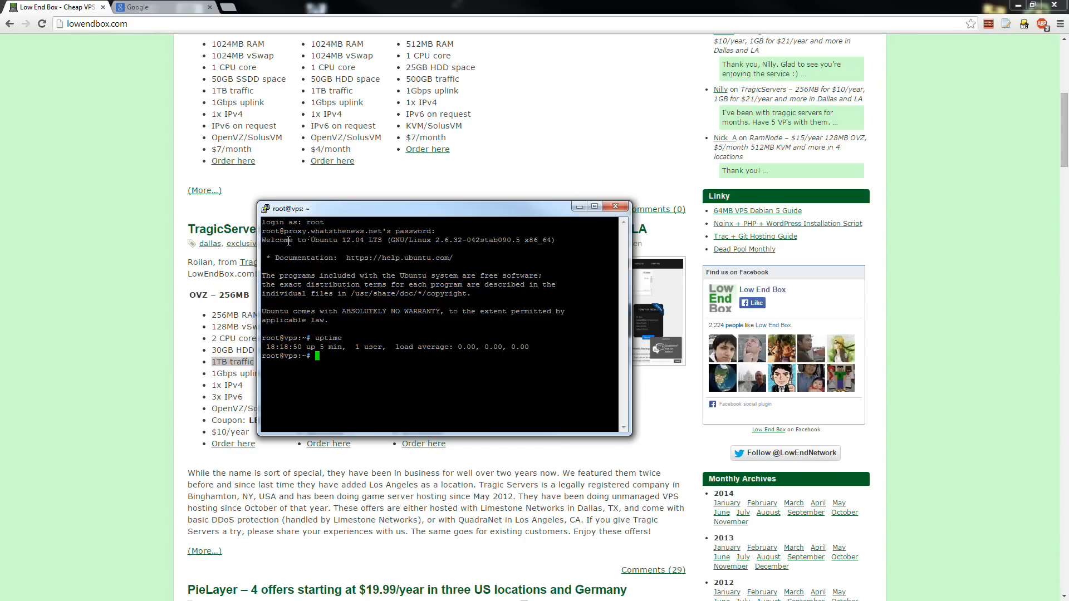
double_click(338, 240)
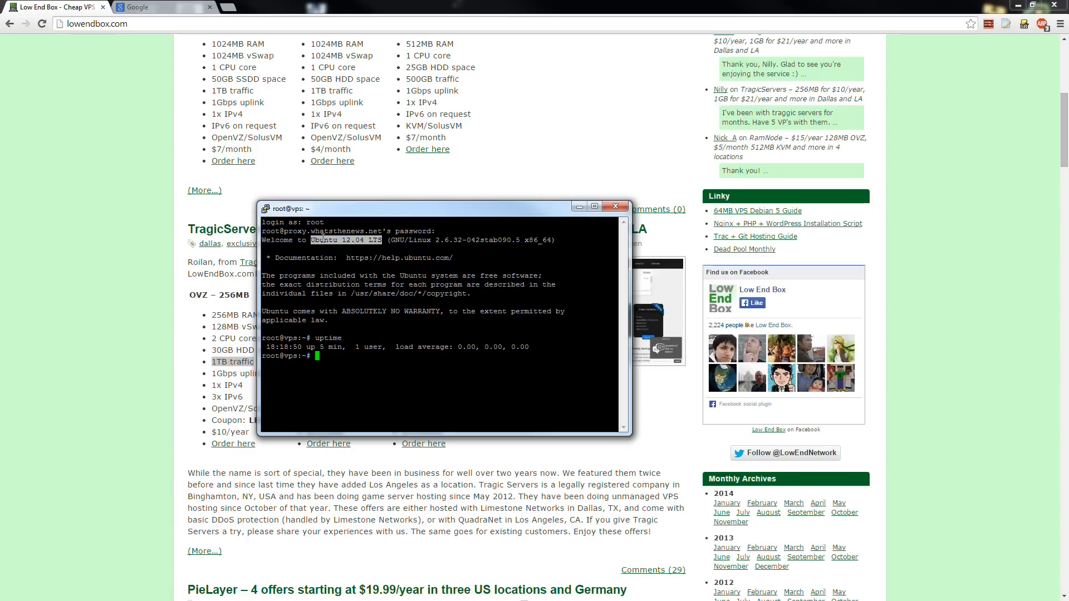
mouse_move(546, 240)
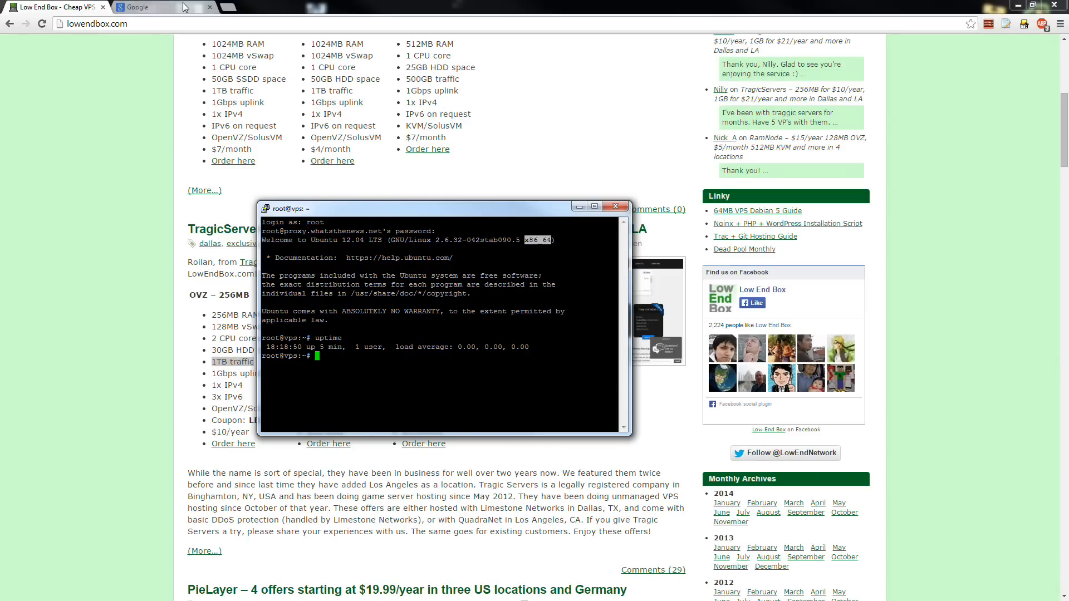
Search Google for 'openvpn as' and open the Access Server Overview page
left_click(151, 7)
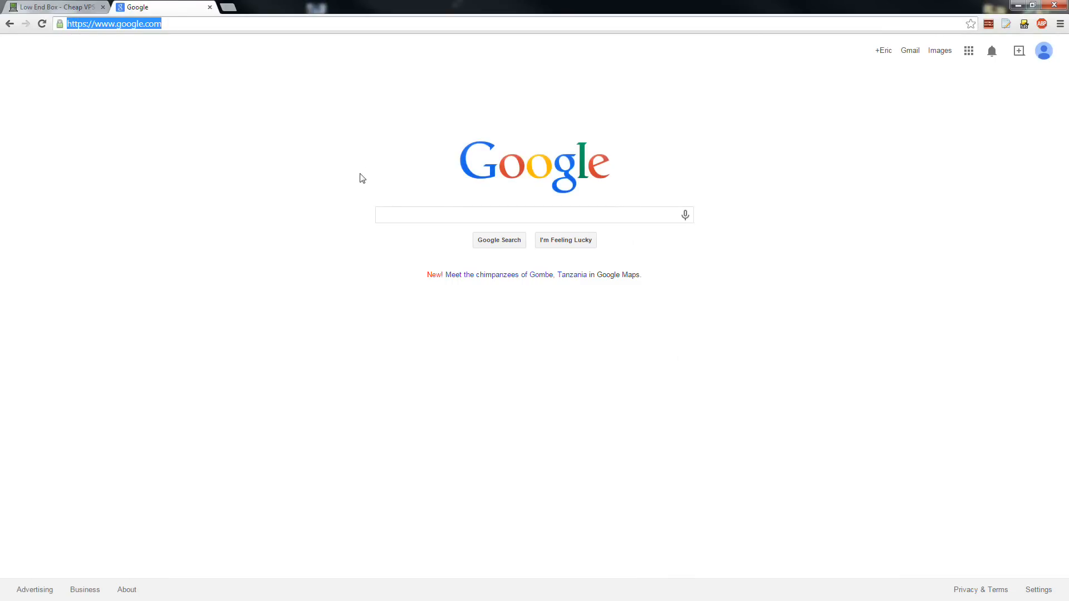
type("openvpn as")
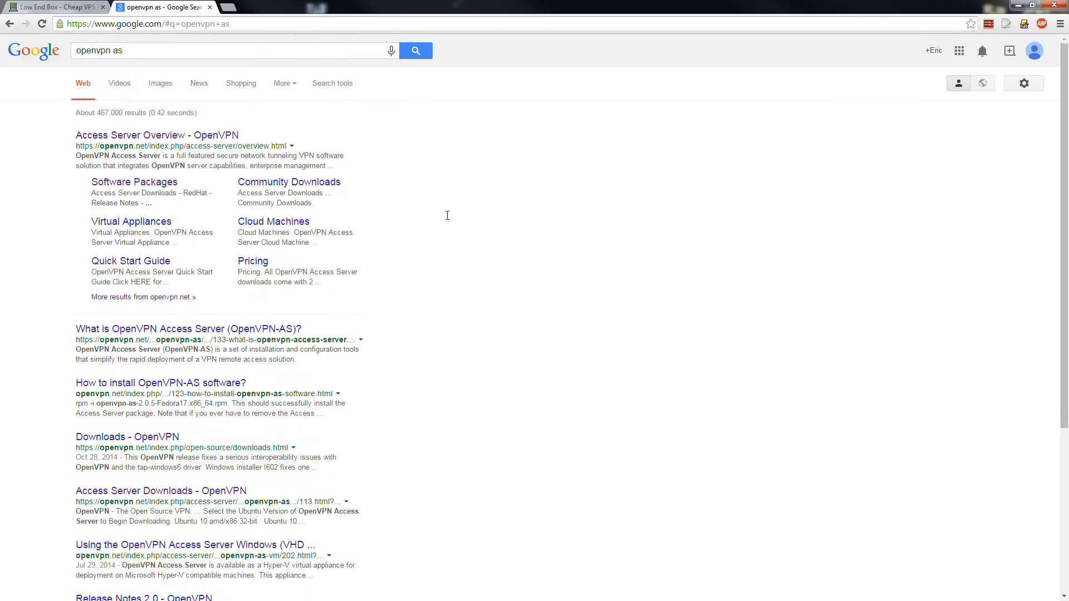
left_click(129, 135)
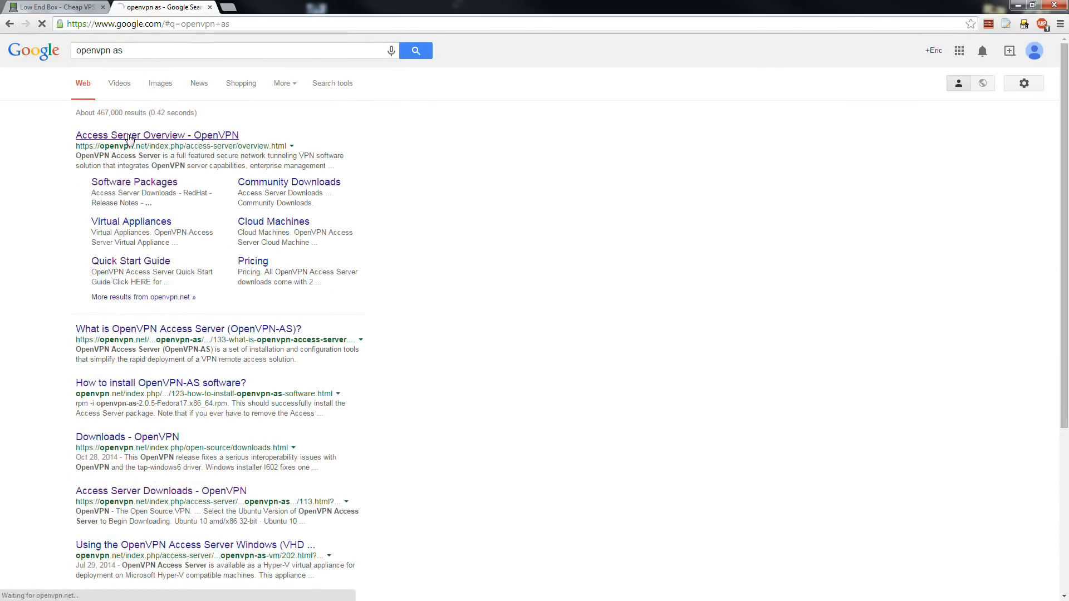
left_click(158, 135)
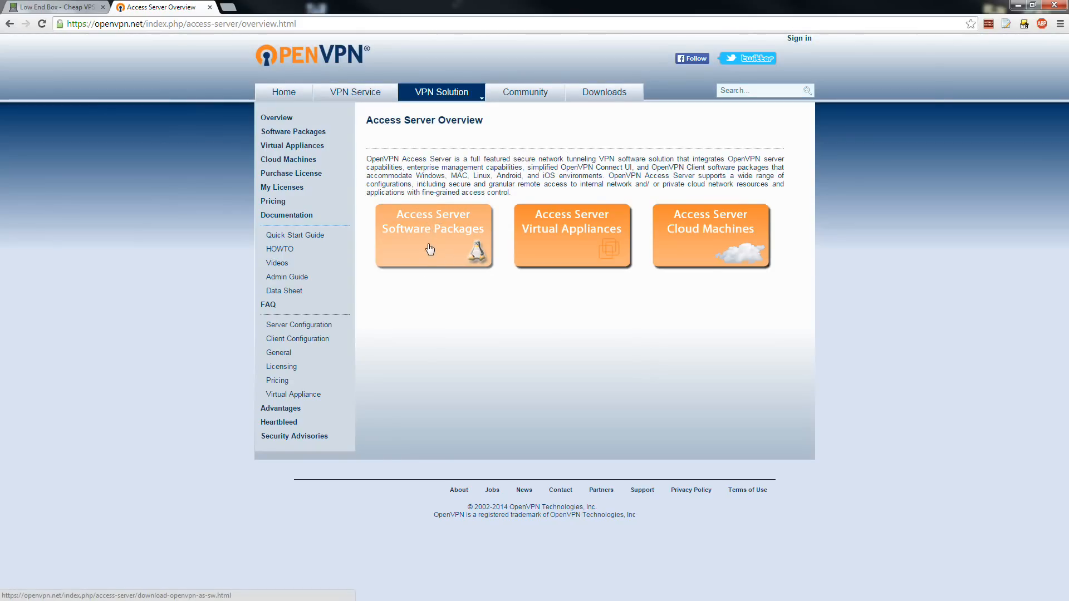
Go to the Ubuntu software packages and bring up the Ubuntu 12 64-bit link menu
left_click(431, 249)
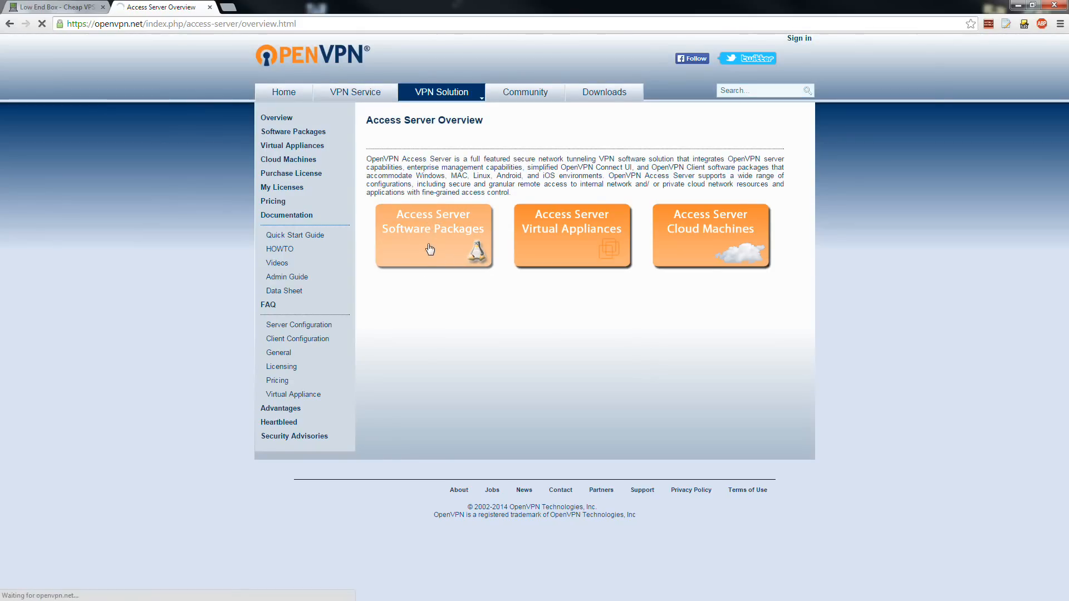
left_click(430, 236)
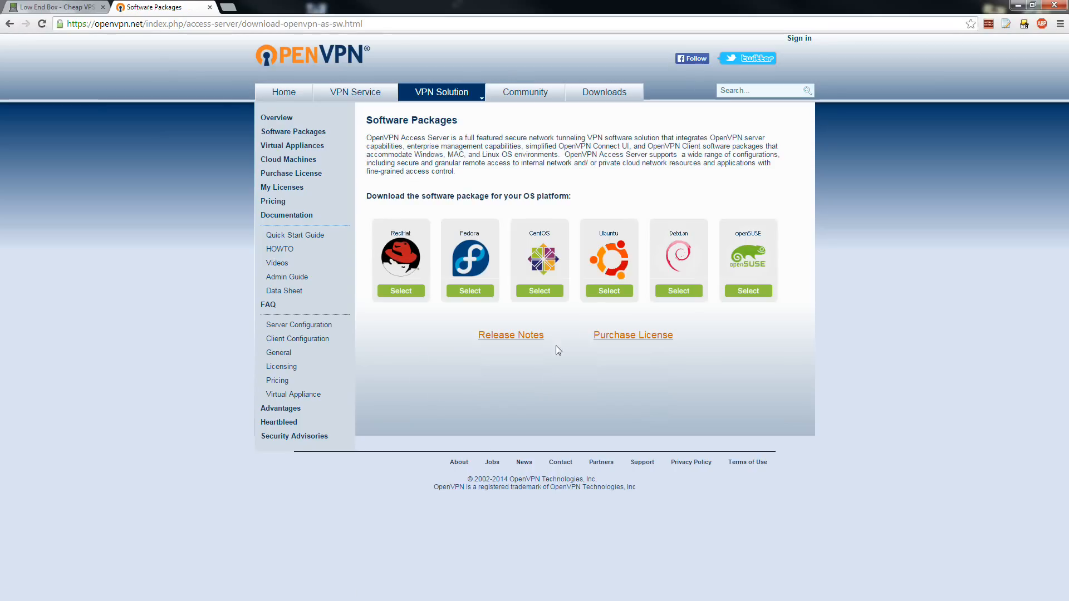
mouse_move(609, 295)
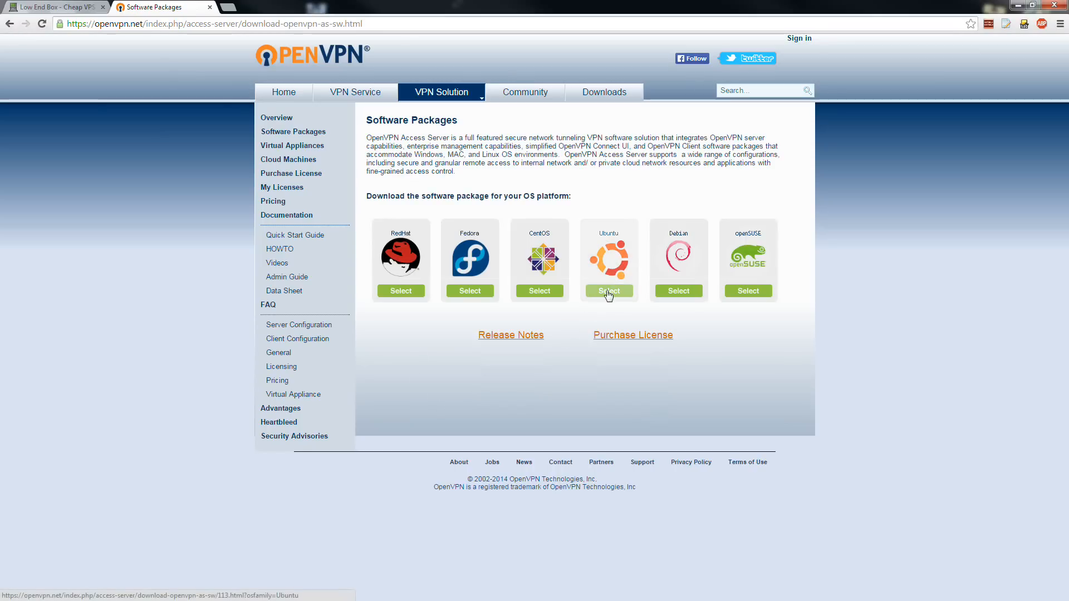
left_click(609, 290)
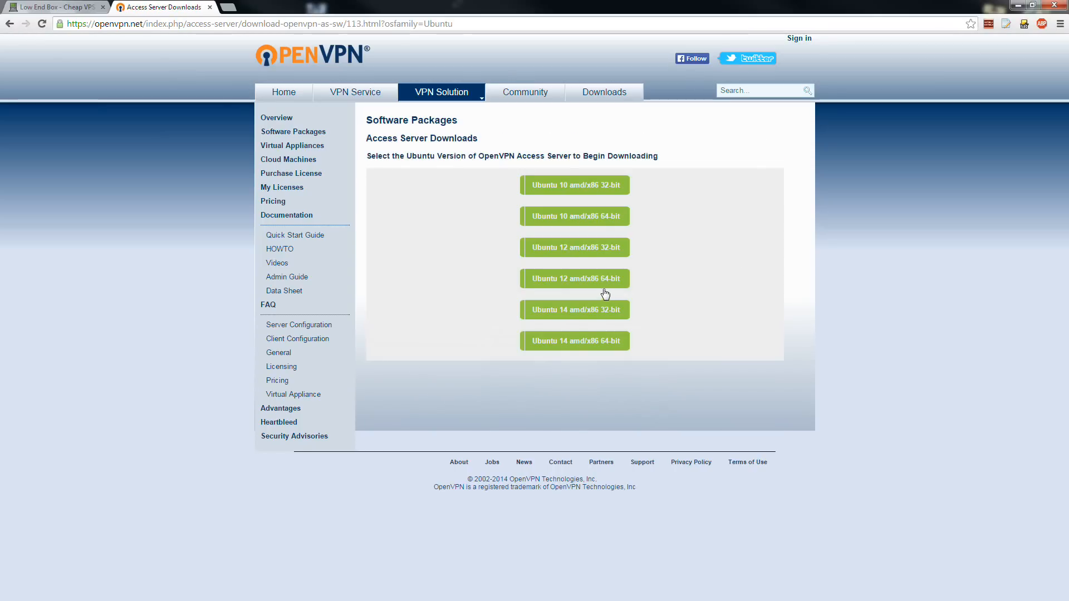
mouse_move(708, 294)
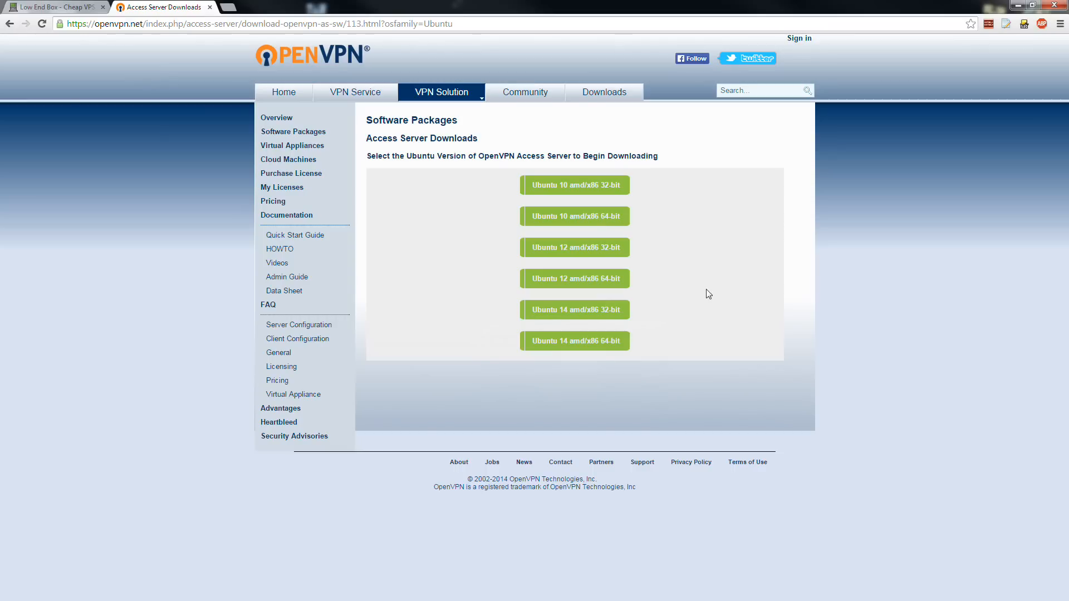
mouse_move(584, 326)
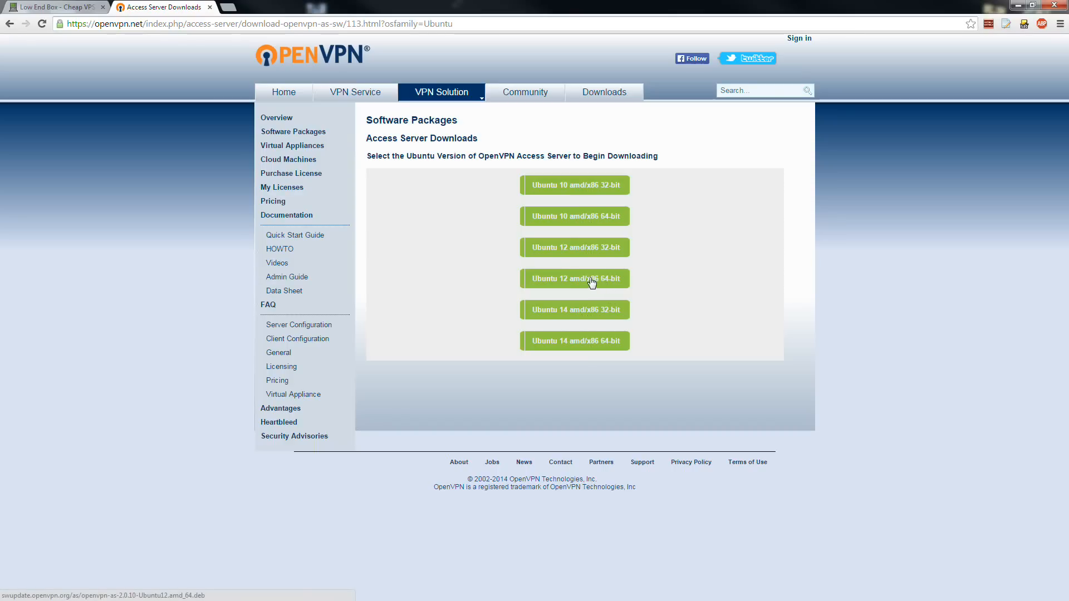
right_click(591, 282)
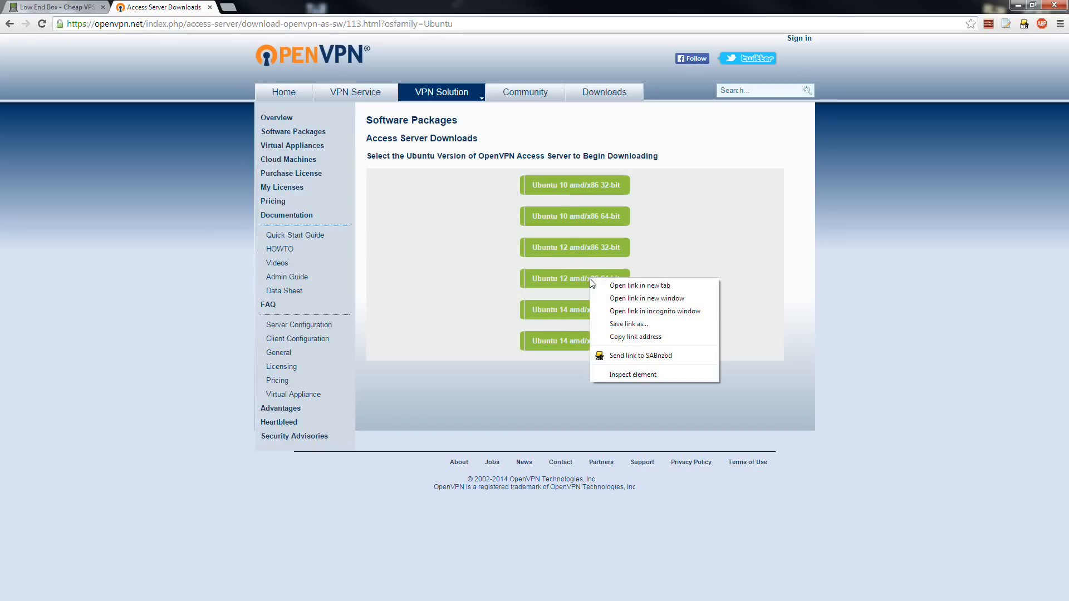
mouse_move(629, 339)
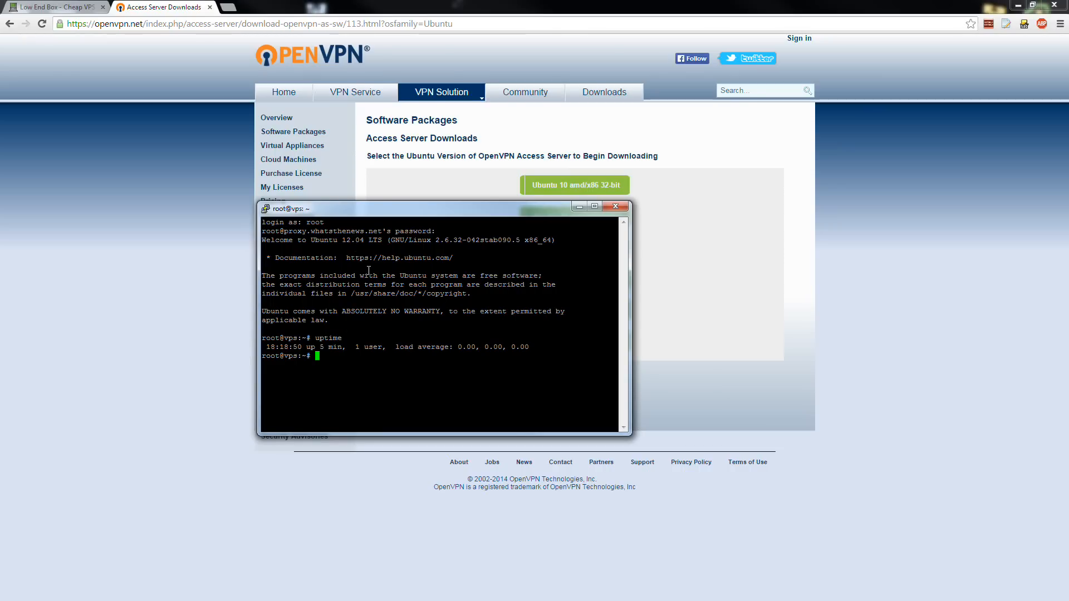
Download openvpn-as-2.0.10-Ubuntu12.amd_64.deb from swupdate.openvpn.org using wget
type("wget")
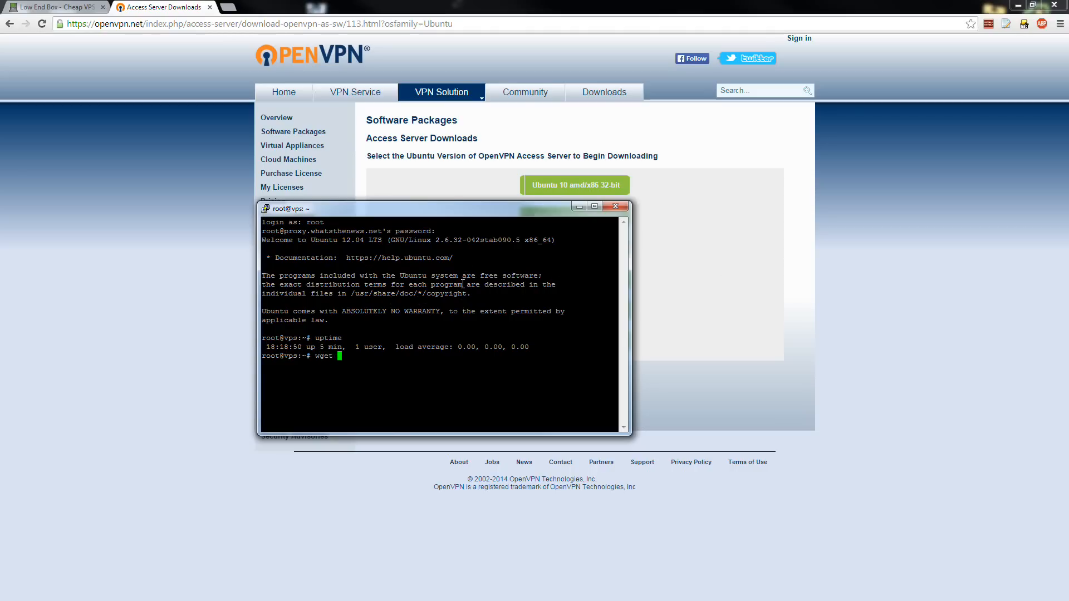
type("http://swupdate.openvpn.org/as/openvpn-as-2.0.10-Ubuntu12.amd_64.deb")
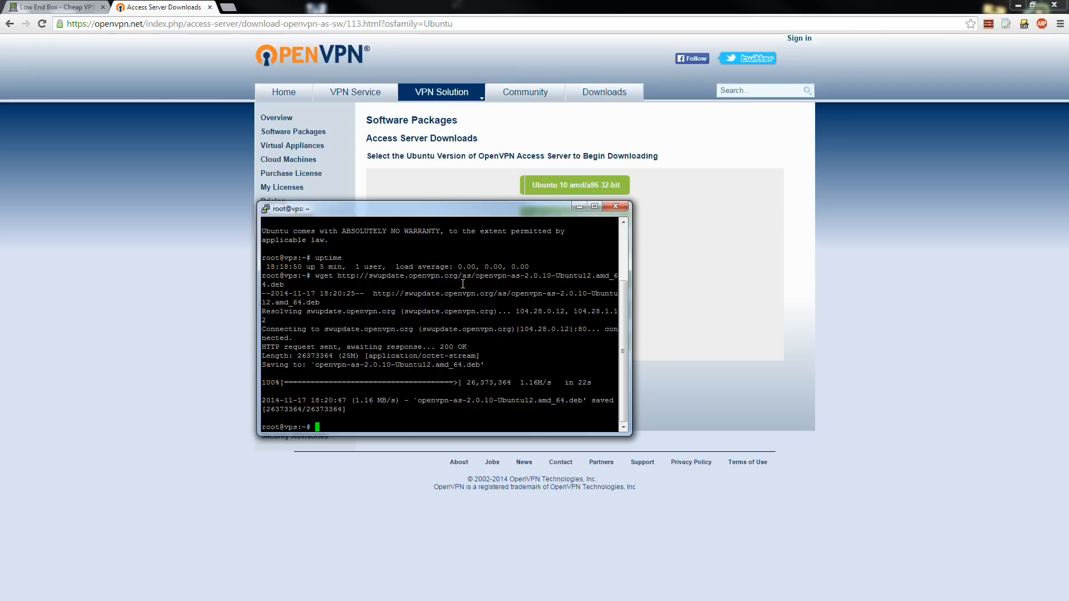
mouse_move(614, 329)
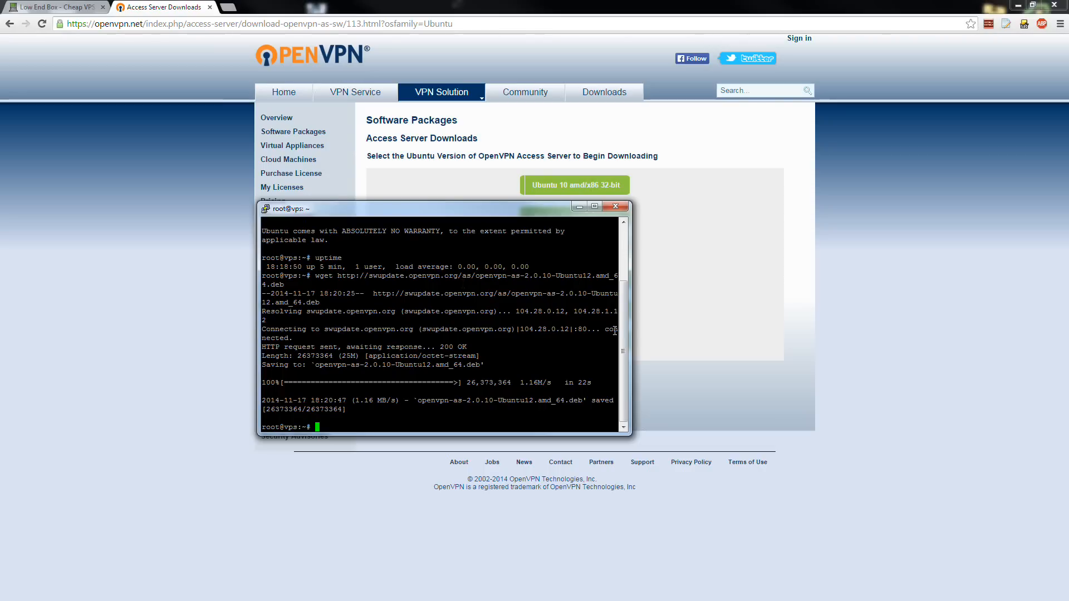
Install openvpn-as-2.0.10-Ubuntu12.amd_64.deb with dpkg -i
double_click(574, 400)
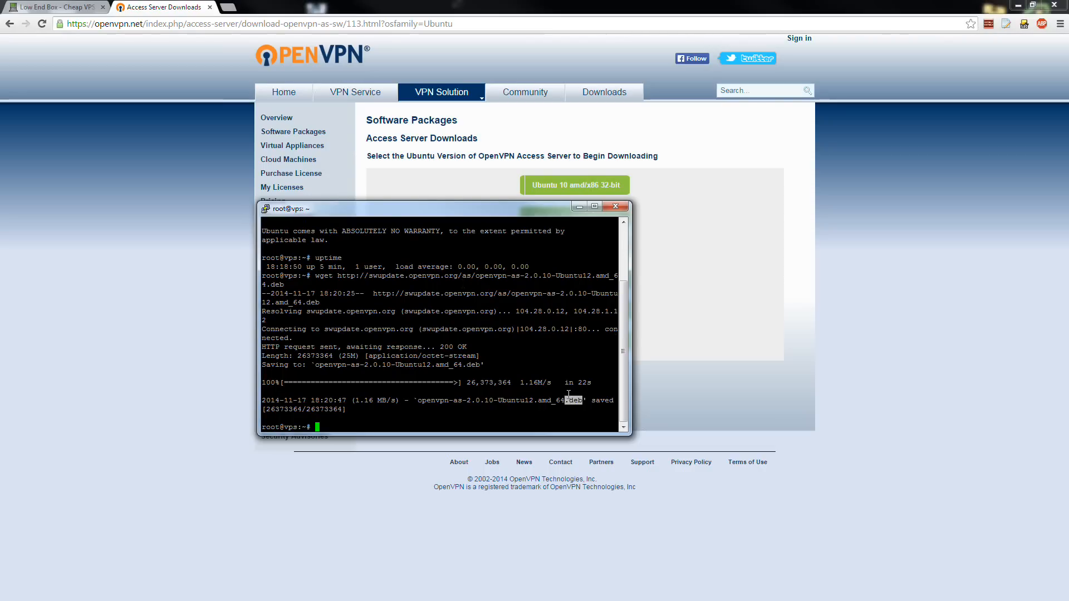
mouse_move(562, 375)
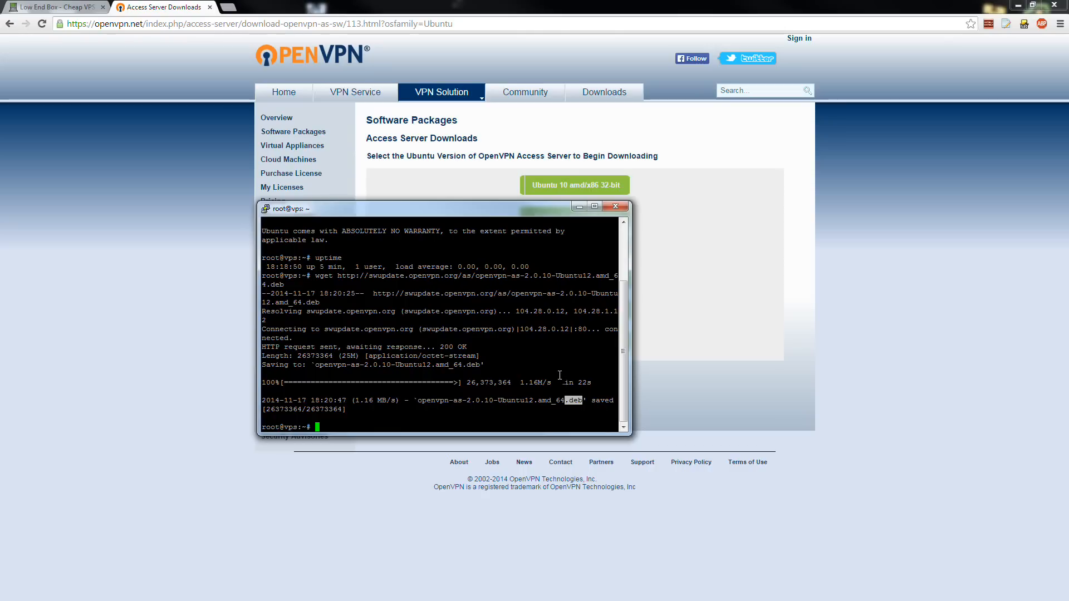
type("dpkg")
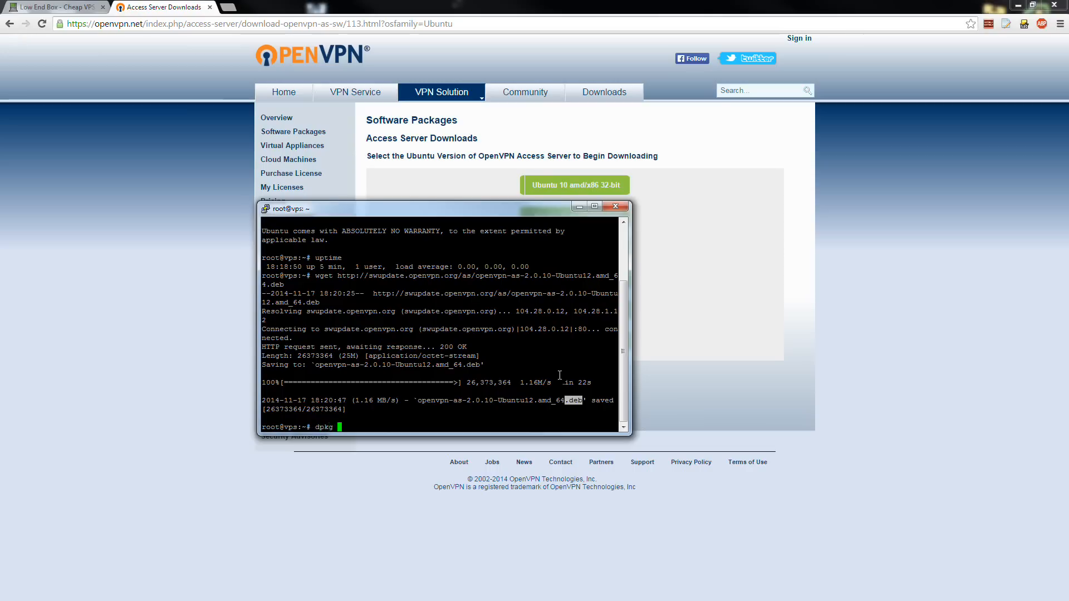
type("-i")
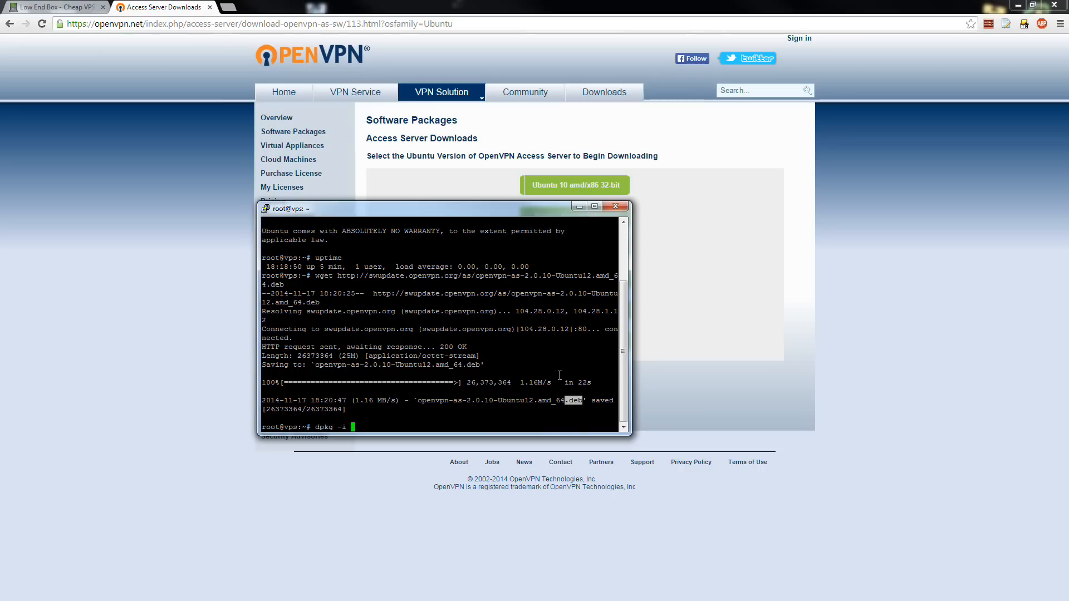
type("openvpn-as-2.0.10-Ubuntu12.amd_64.d")
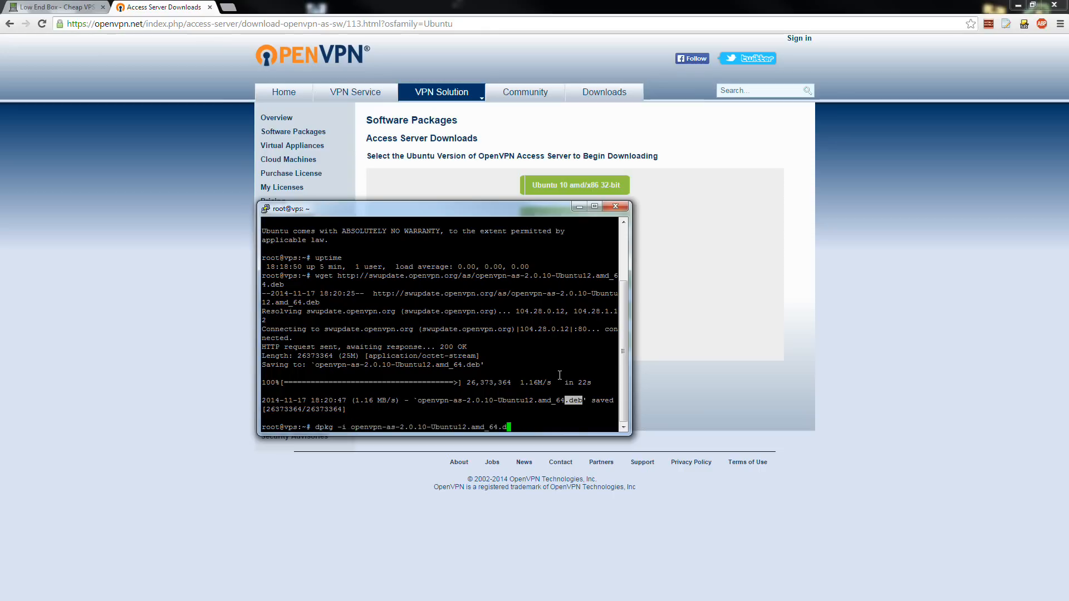
type("eb")
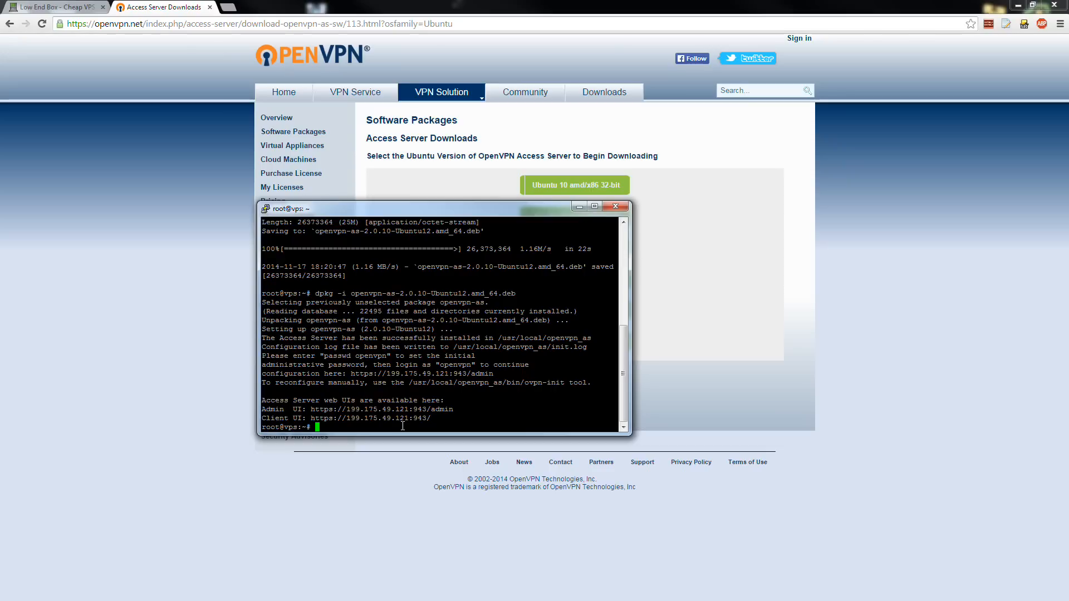
Set the openvpn user's password with passwd and copy the Admin UI URL
type("passwd openvpn")
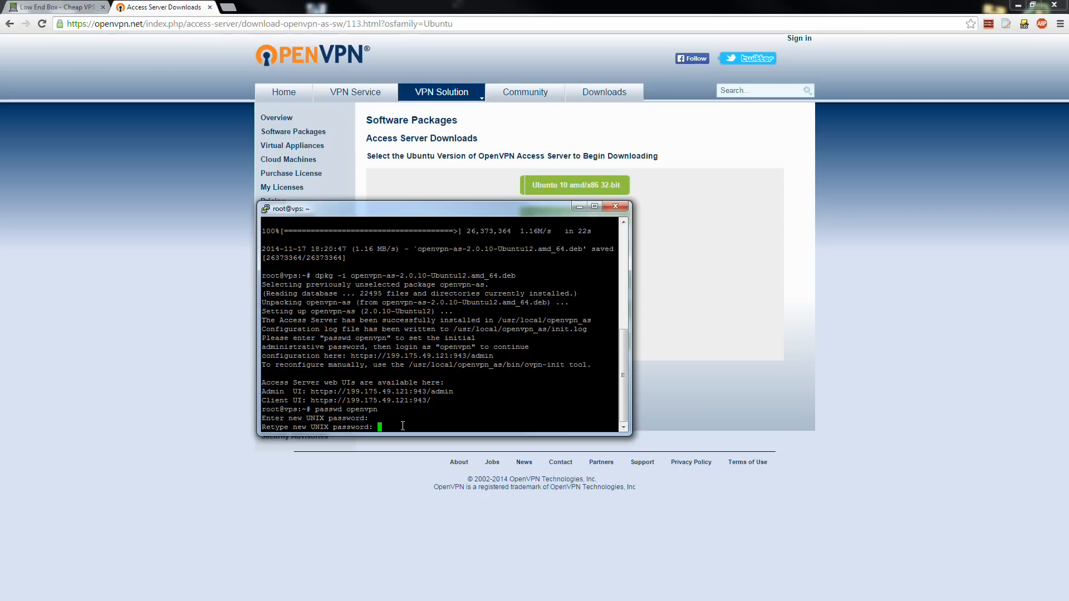
key("Return")
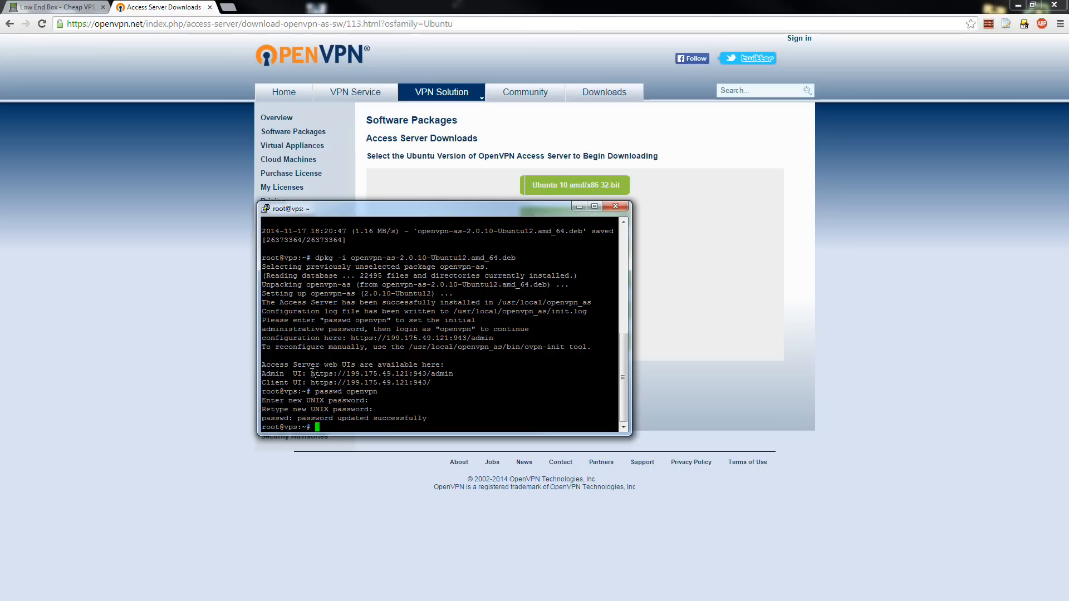
left_click_drag(313, 373, 453, 374)
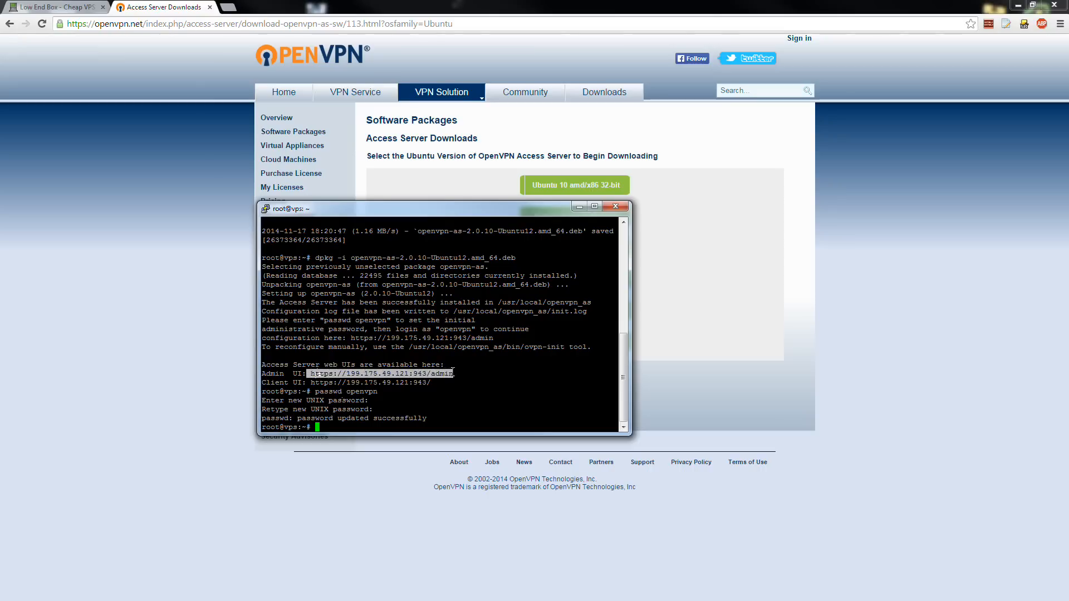
key("ctrl+c")
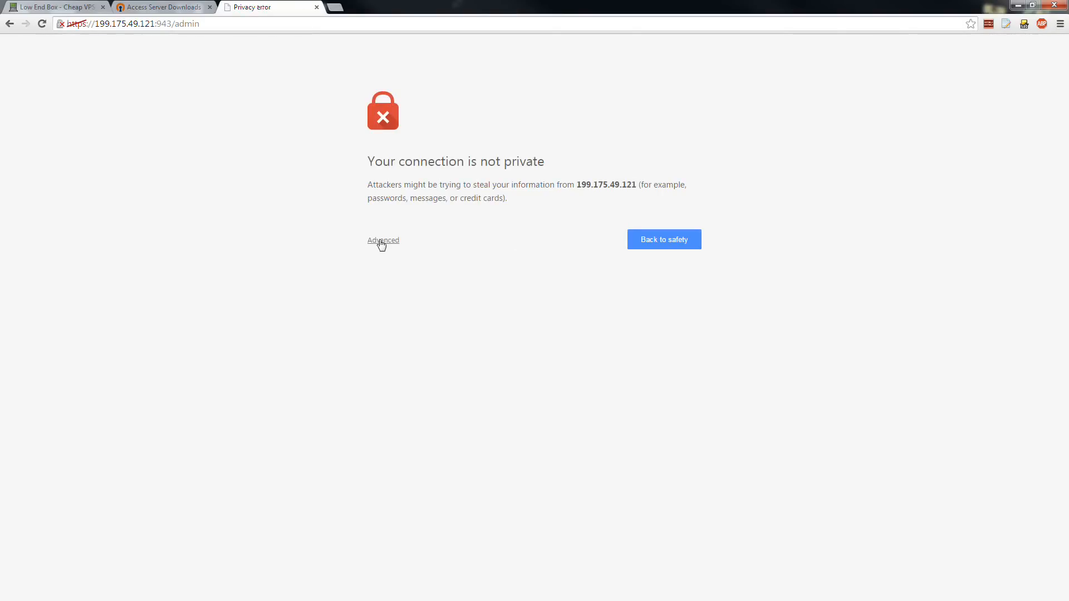
Proceed past the unsafe certificate warning to 199.175.49.121 and sign in as openvpn
left_click(382, 240)
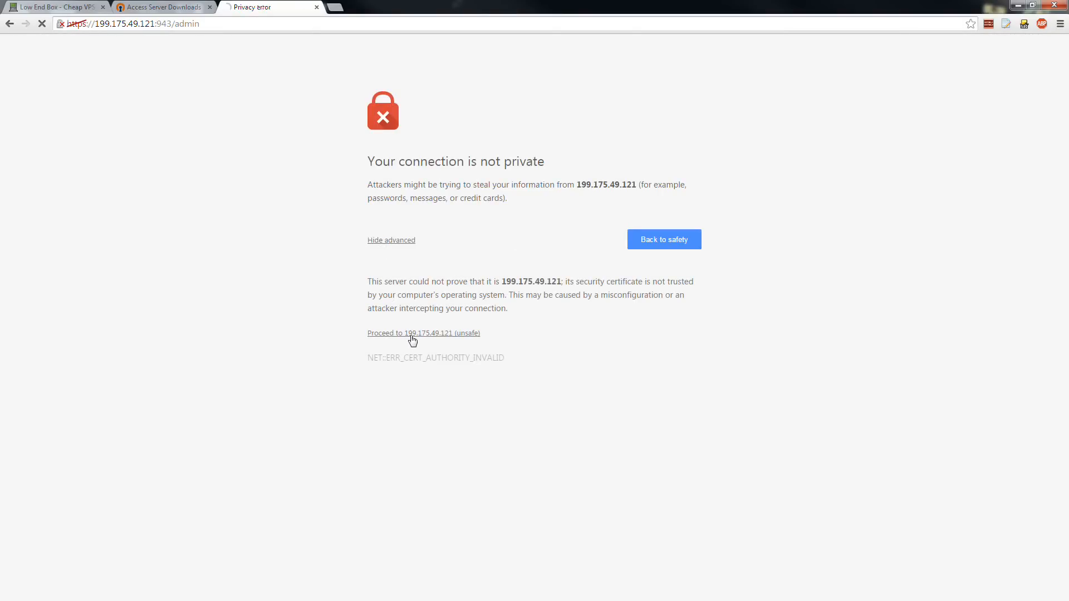
left_click(423, 333)
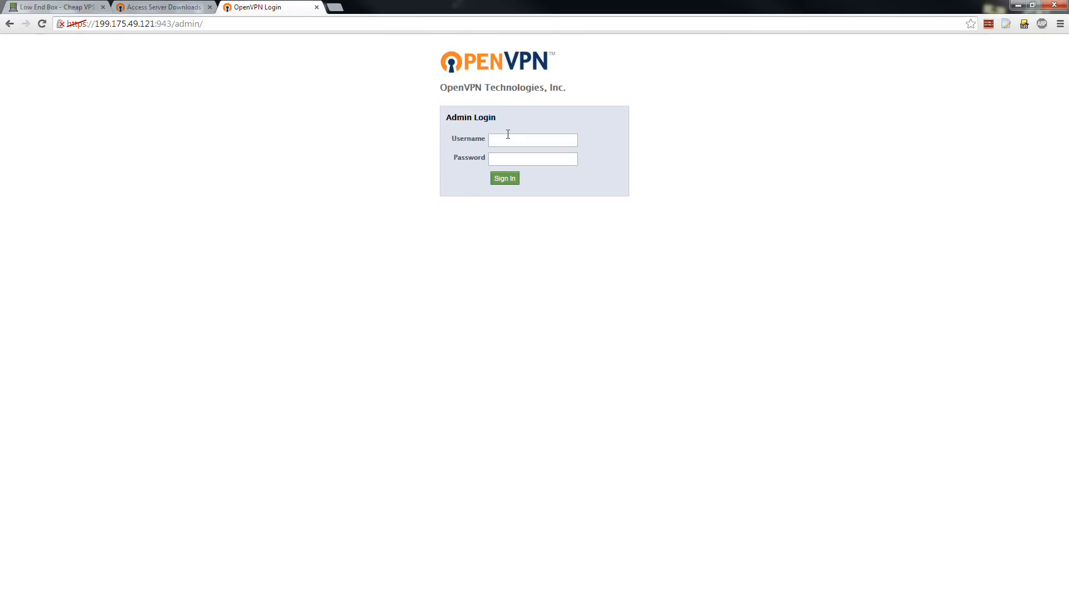
left_click(533, 140)
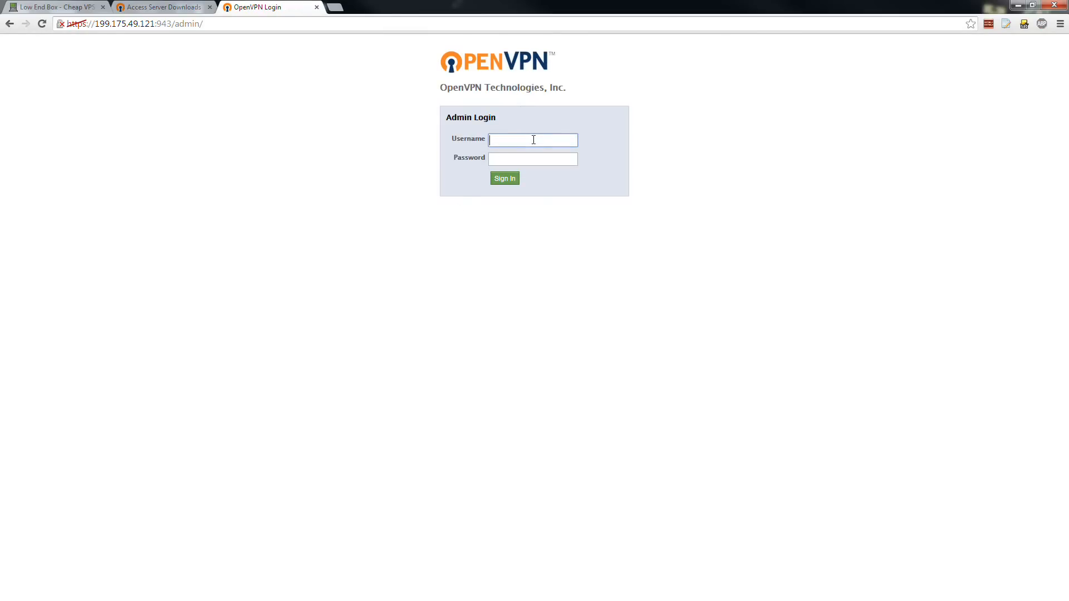
type("openvpn")
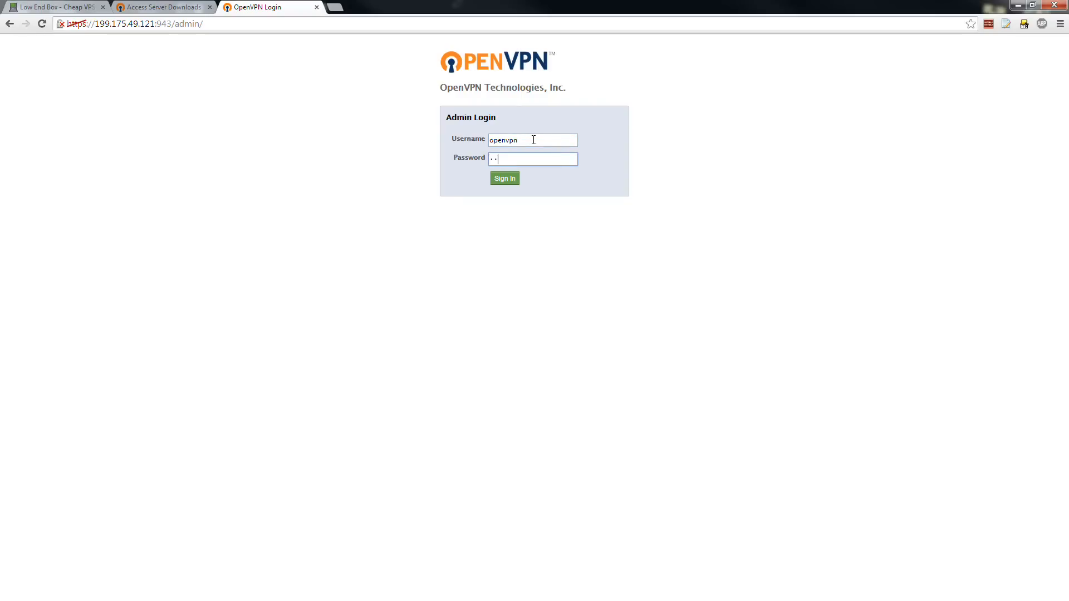
left_click(505, 178)
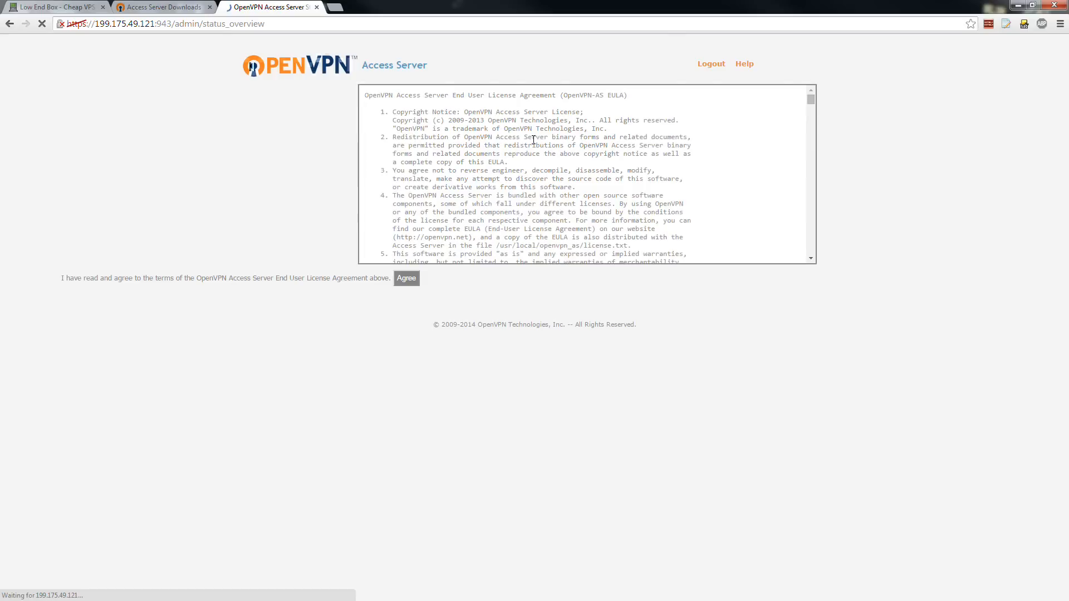
Agree to the EULA, view Current Users, then return to Status Overview
left_click(406, 279)
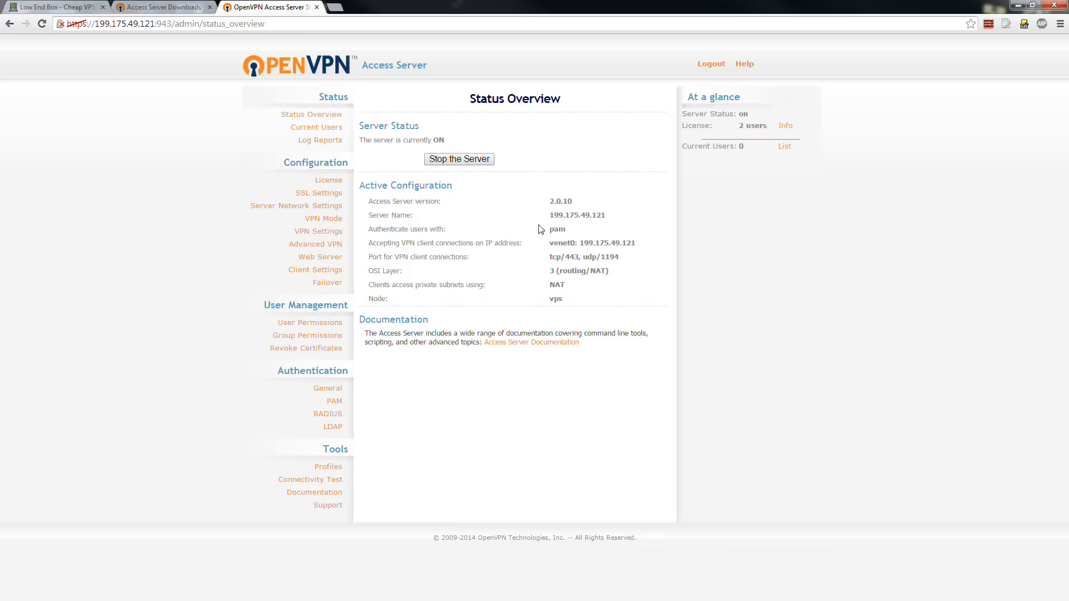
double_click(577, 215)
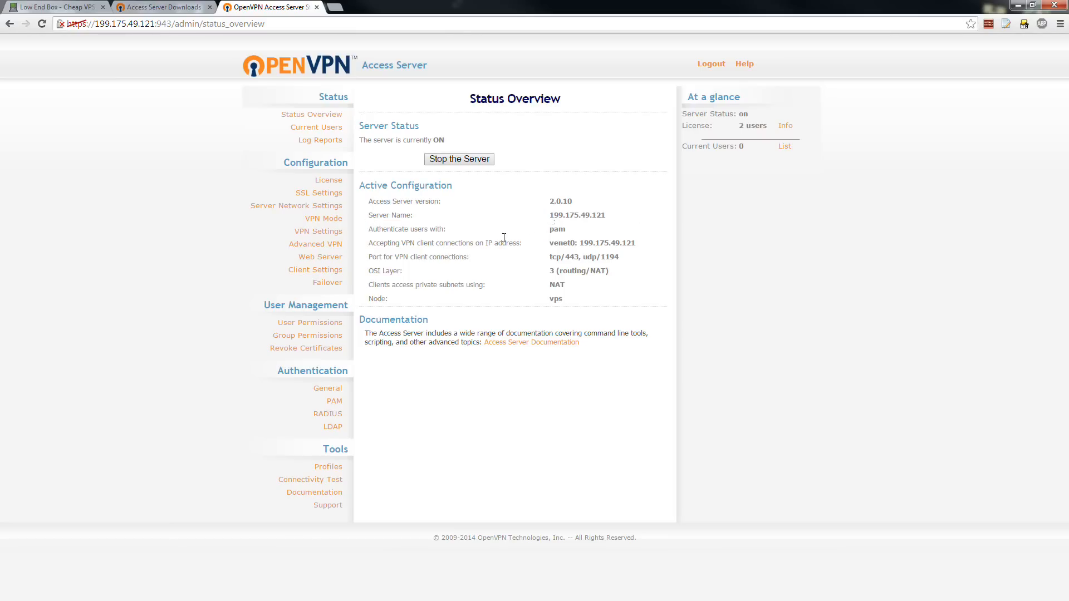
mouse_move(480, 220)
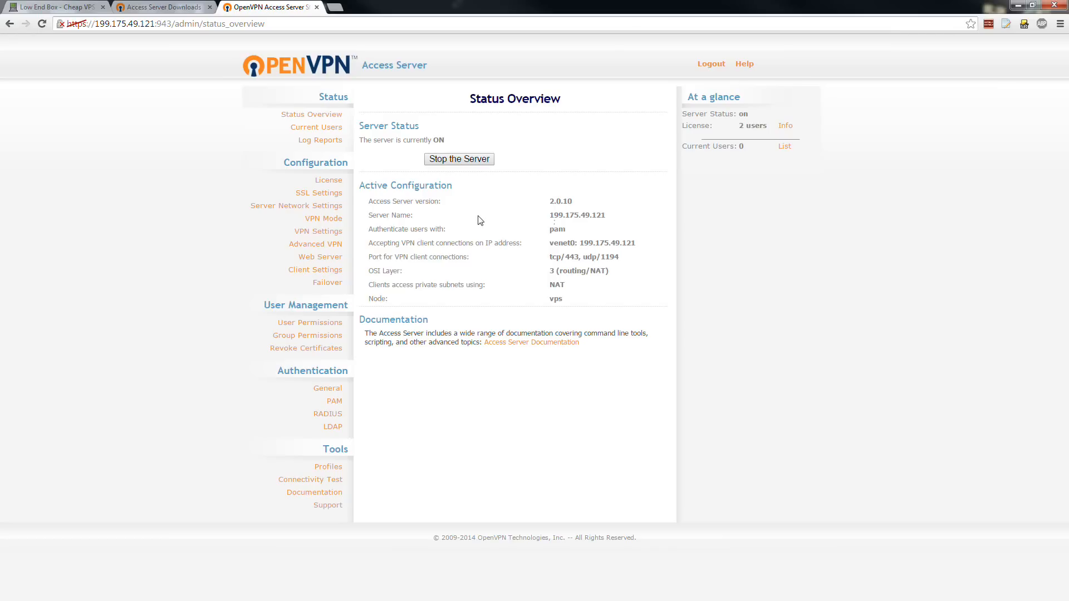
mouse_move(521, 231)
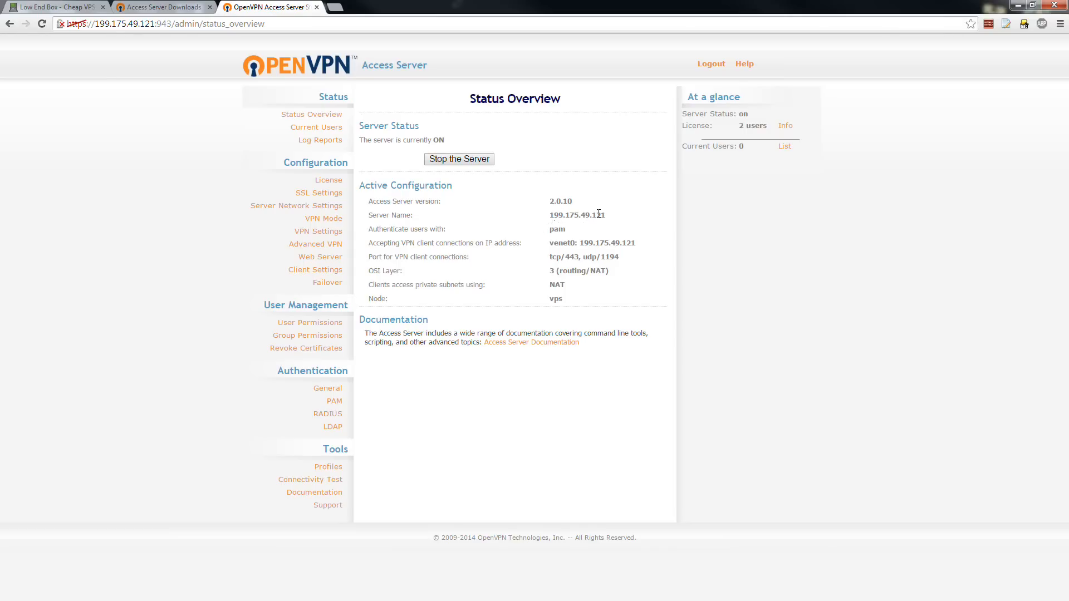
mouse_move(326, 189)
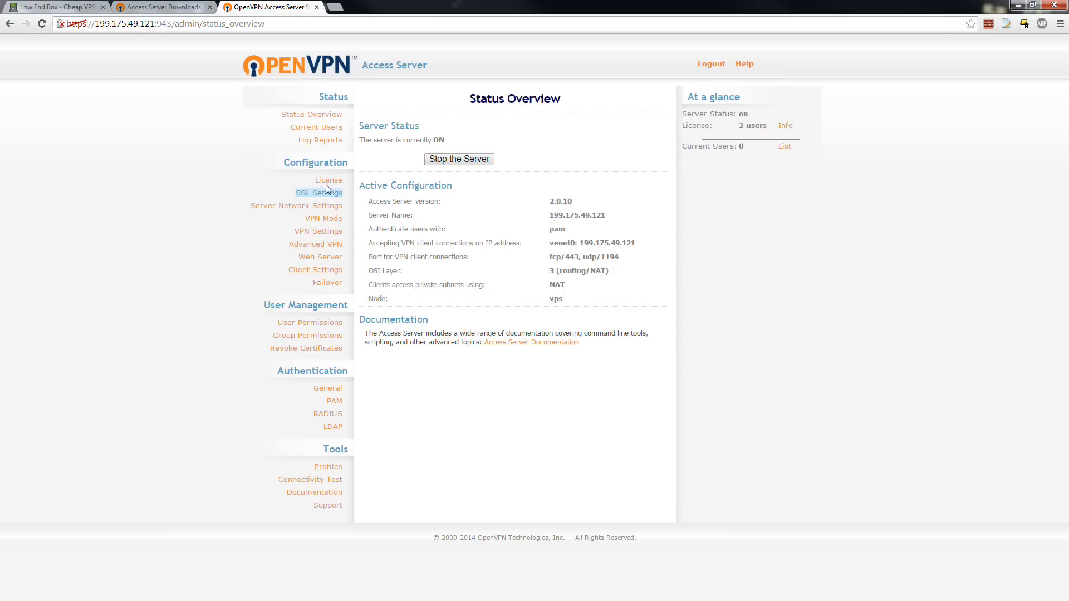
left_click(316, 127)
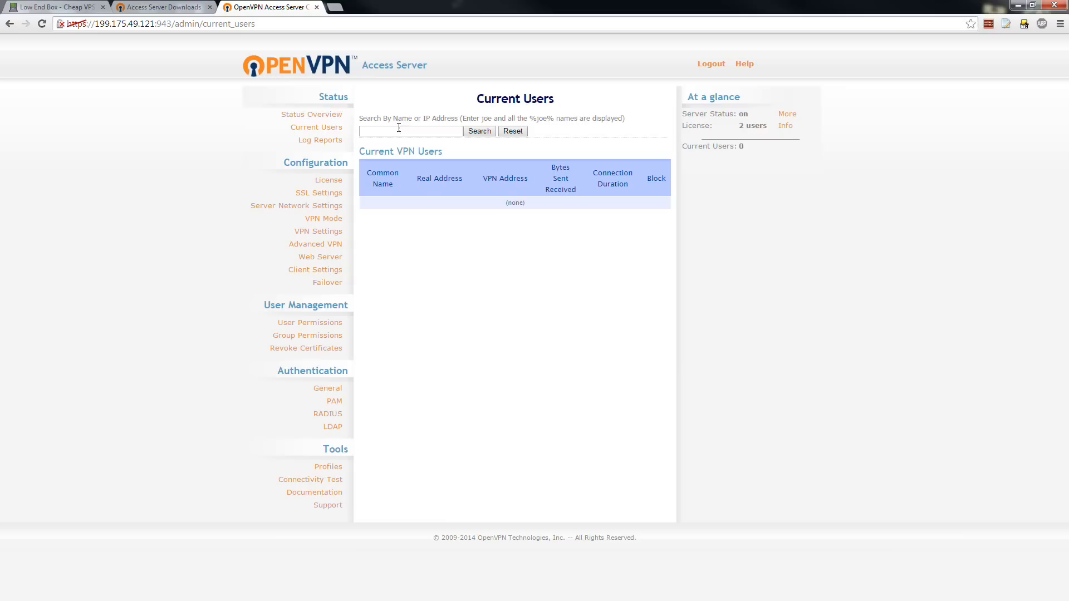
left_click(311, 114)
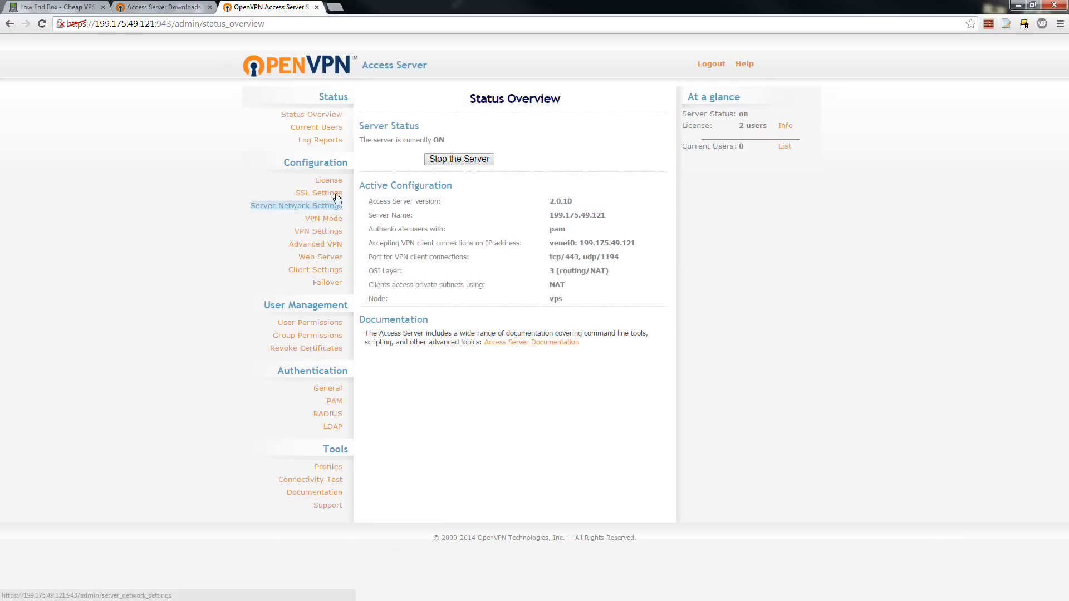
Review the SSL Settings page, then go to Server Network Settings
left_click(319, 193)
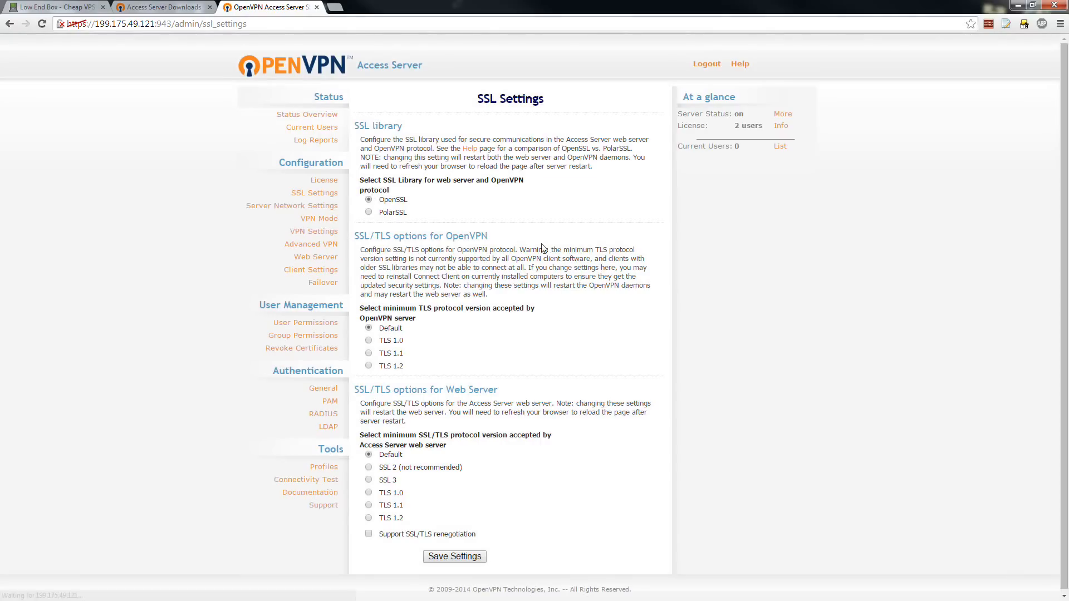
mouse_move(377, 367)
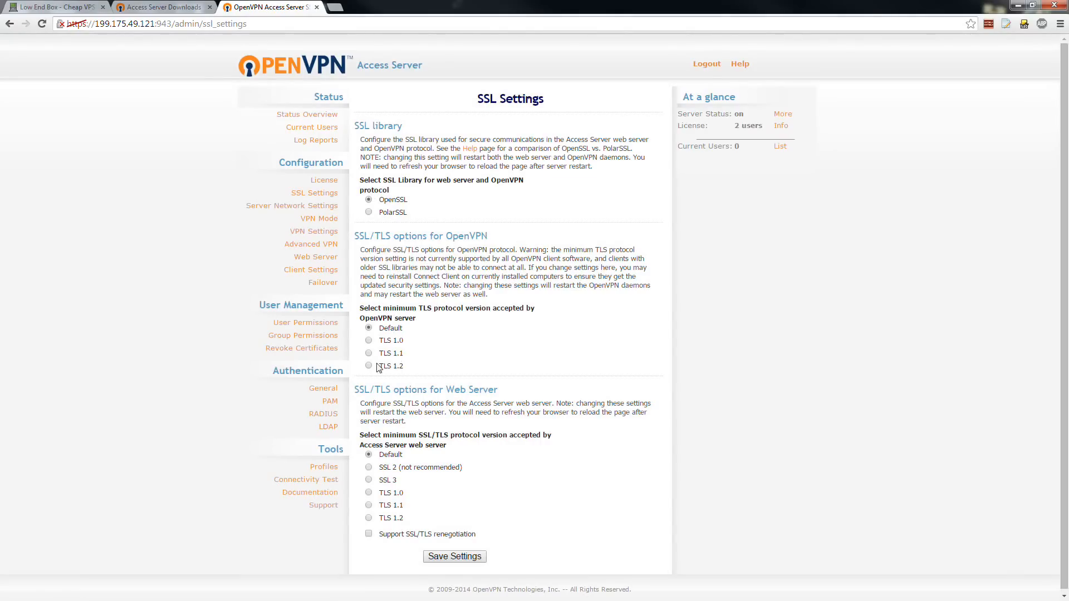
mouse_move(421, 454)
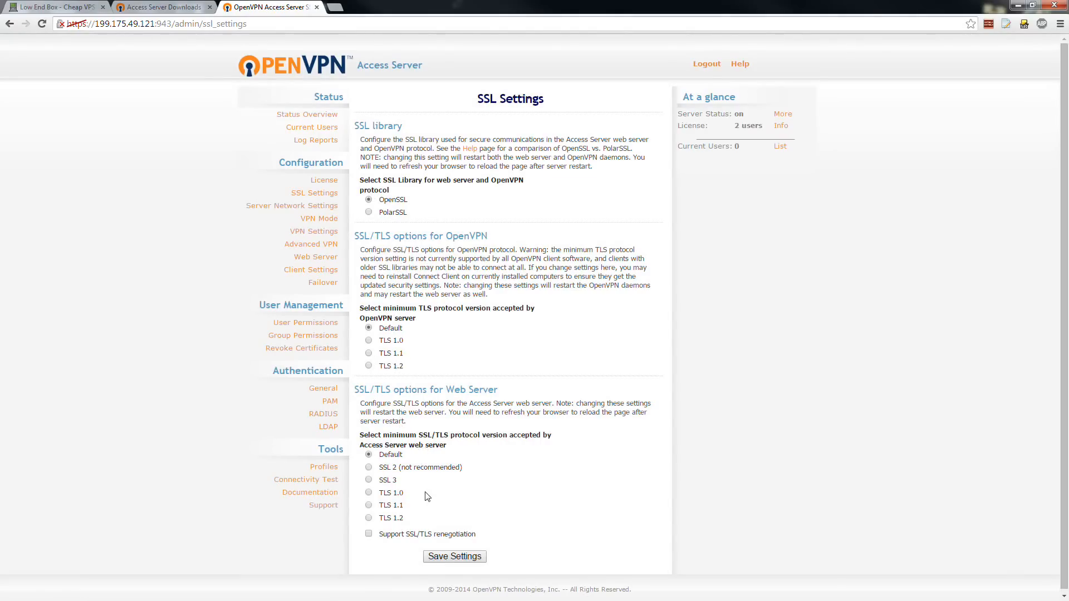
mouse_move(394, 439)
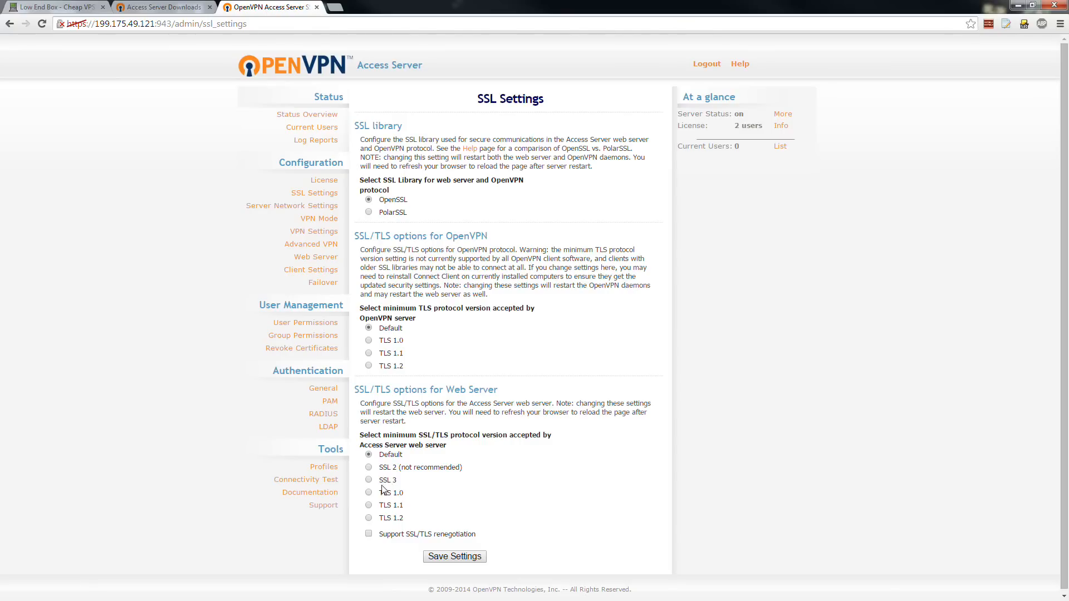
mouse_move(344, 462)
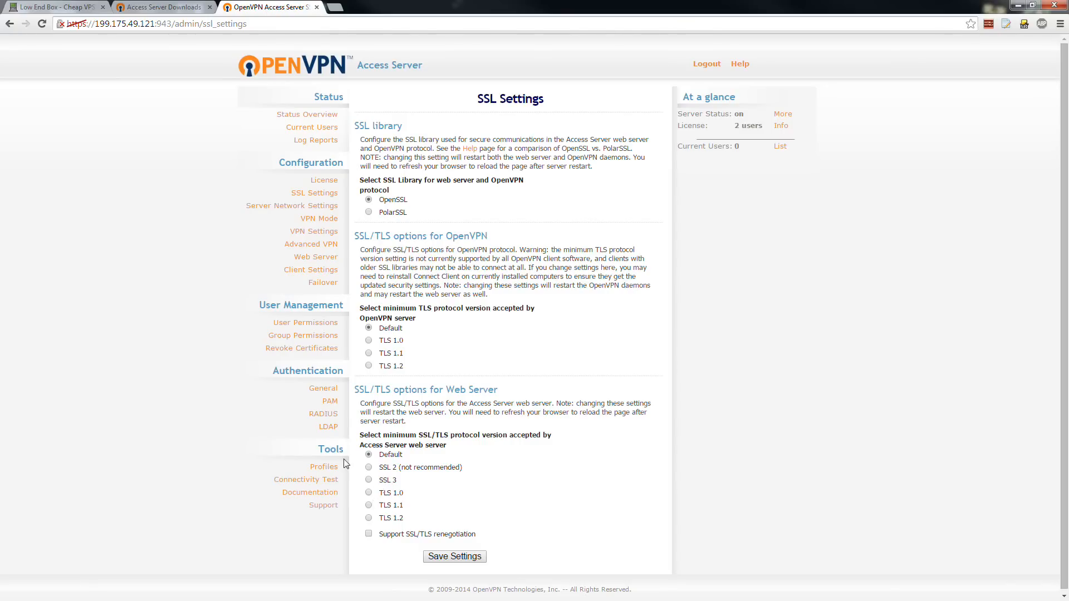
mouse_move(360, 312)
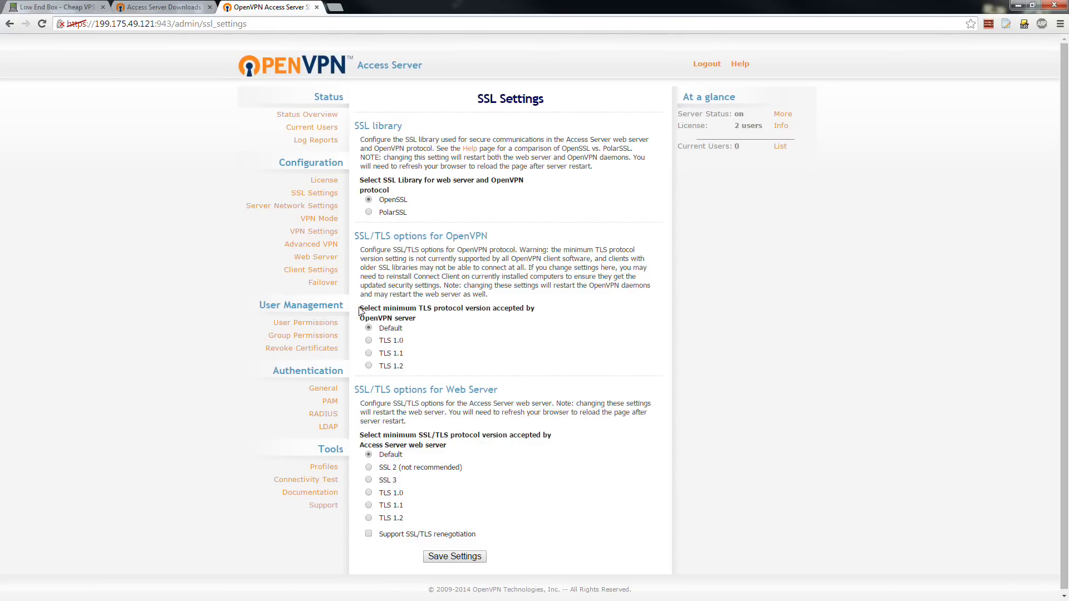
left_click(291, 205)
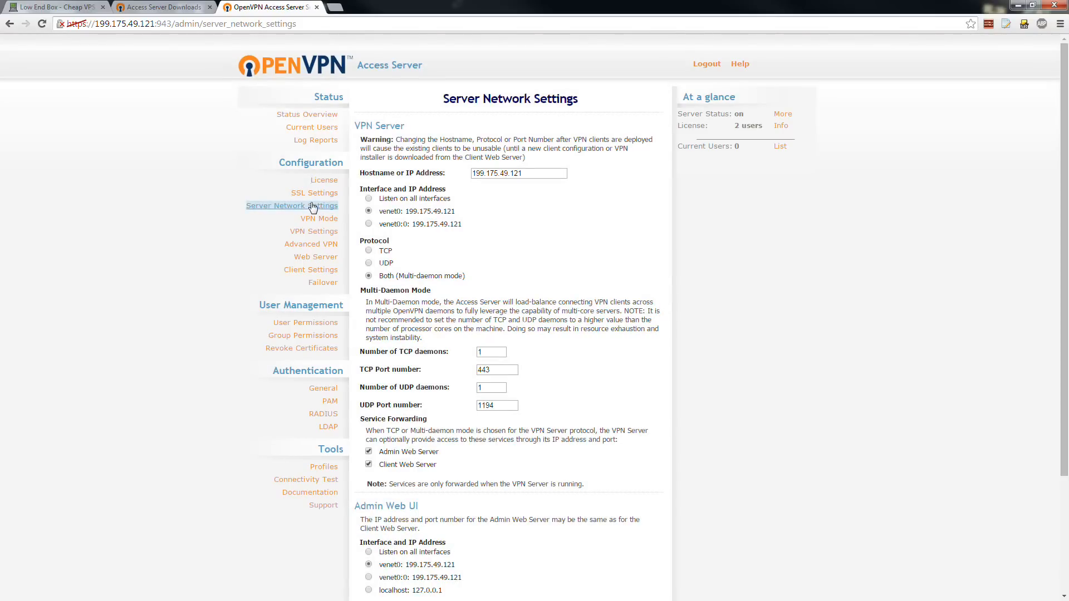
mouse_move(343, 364)
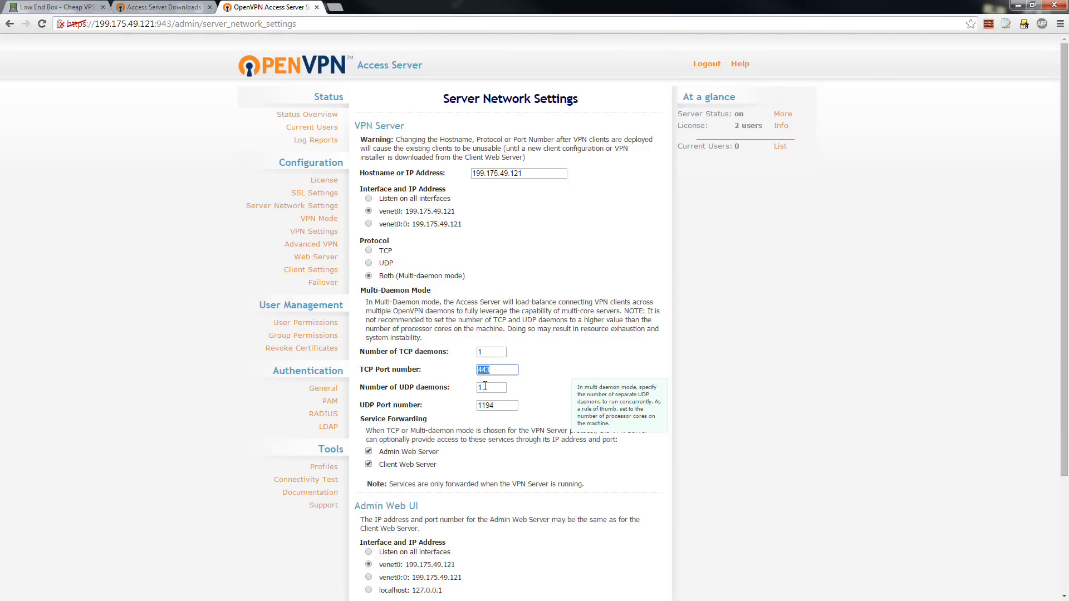
left_click(497, 405)
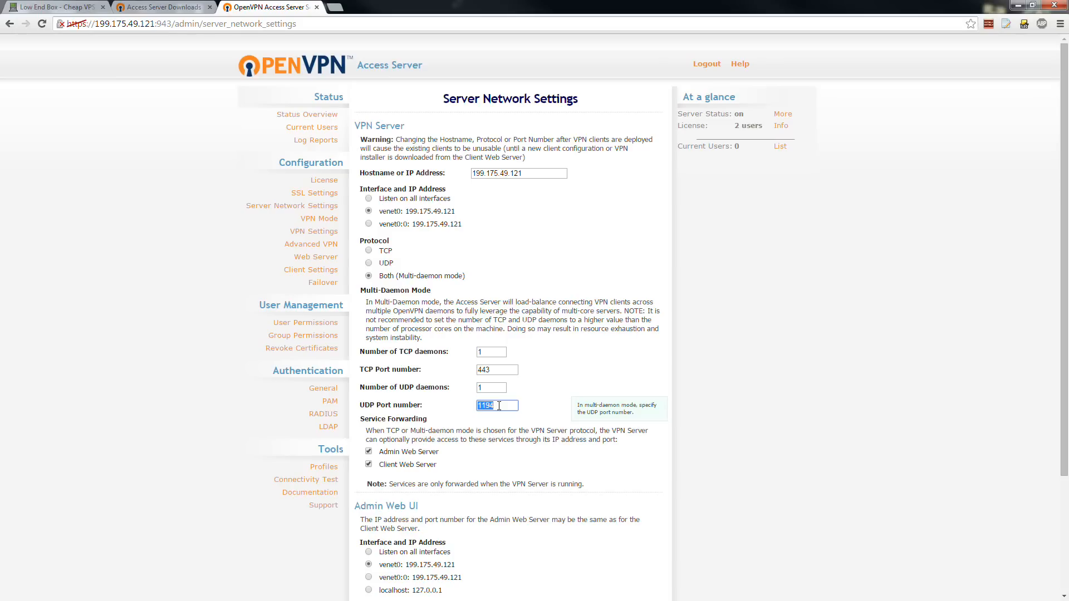
mouse_move(495, 366)
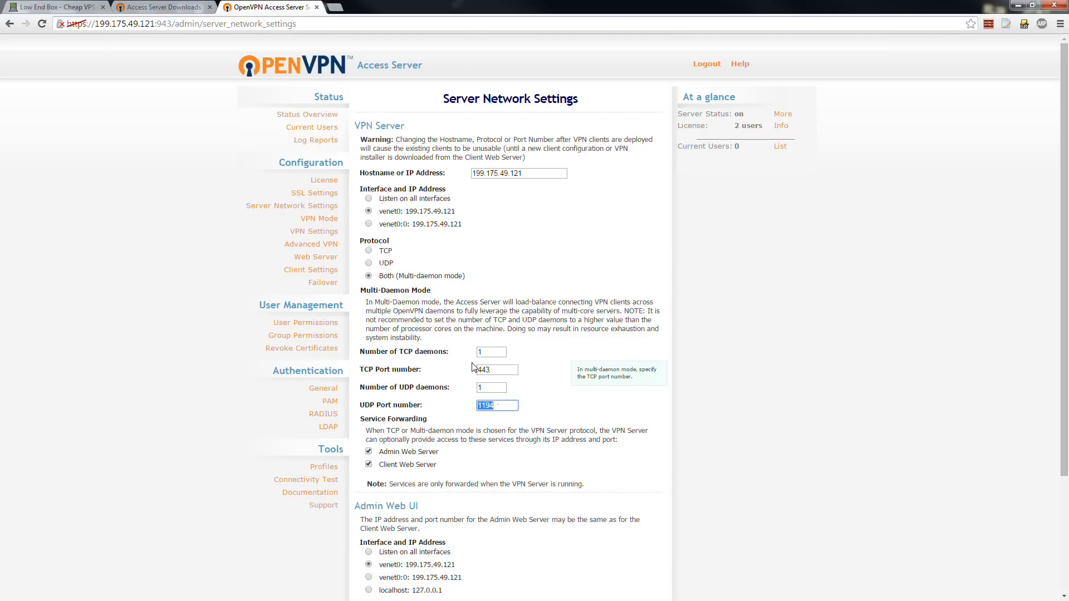
scroll("down", 3)
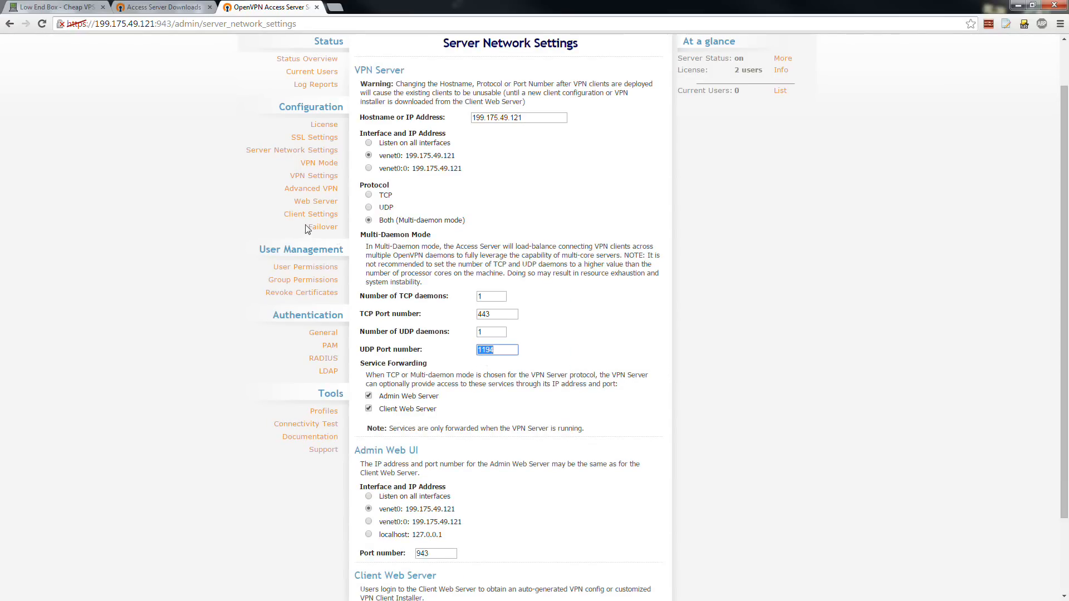
mouse_move(386, 119)
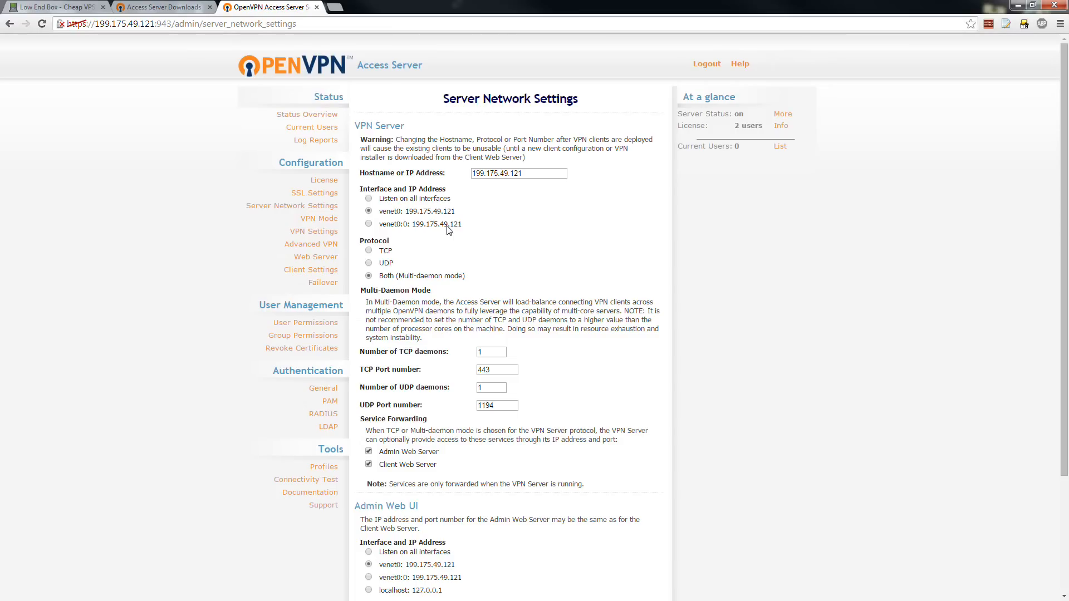
mouse_move(200, 66)
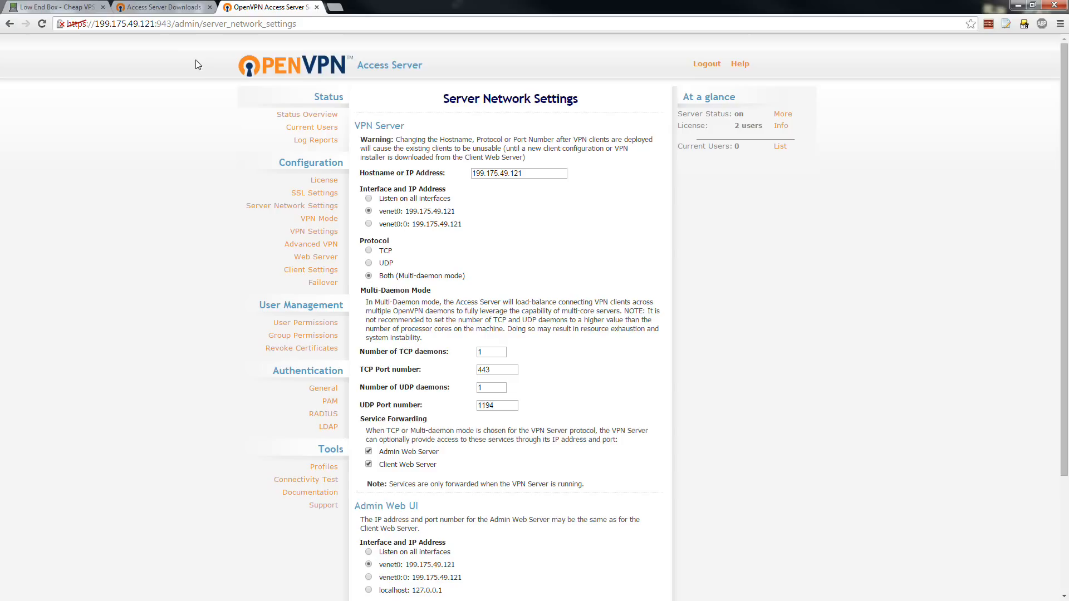
mouse_move(198, 36)
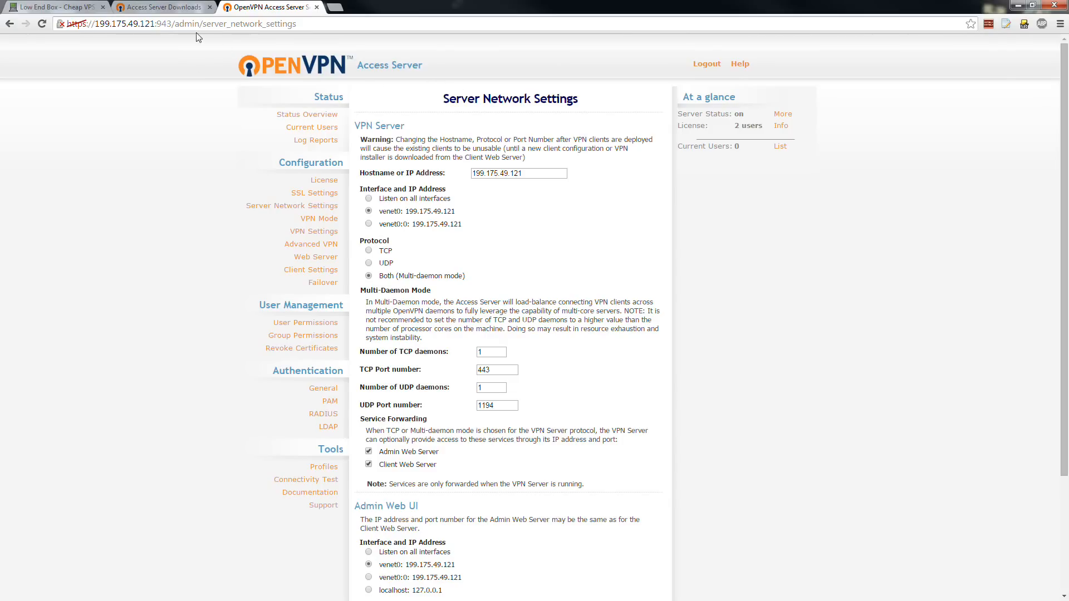
mouse_move(383, 40)
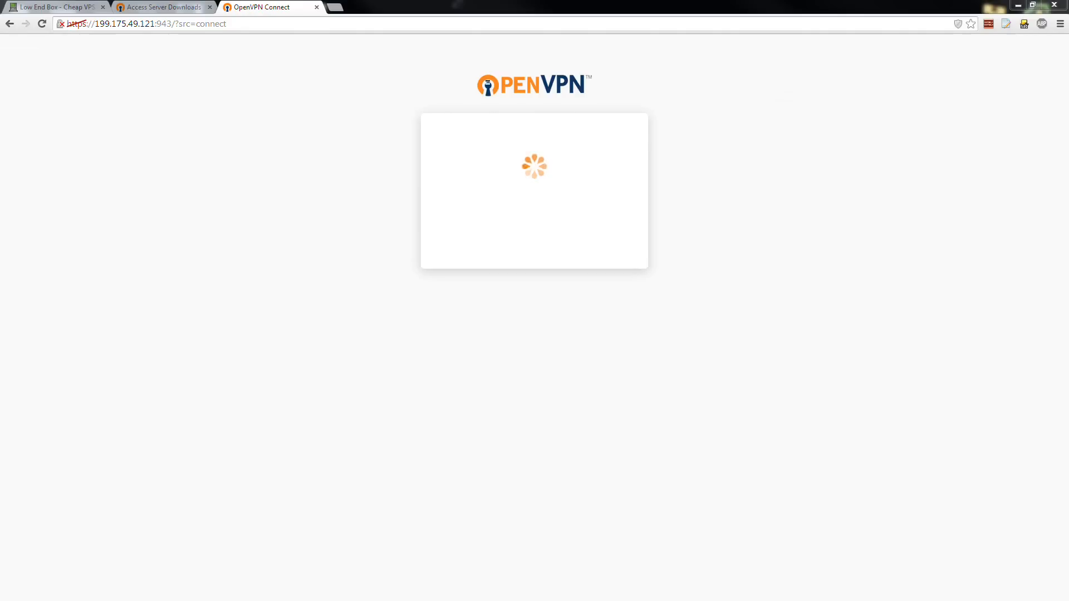
Navigate to the OpenVPN Connect client login page on port 943
left_click(139, 24)
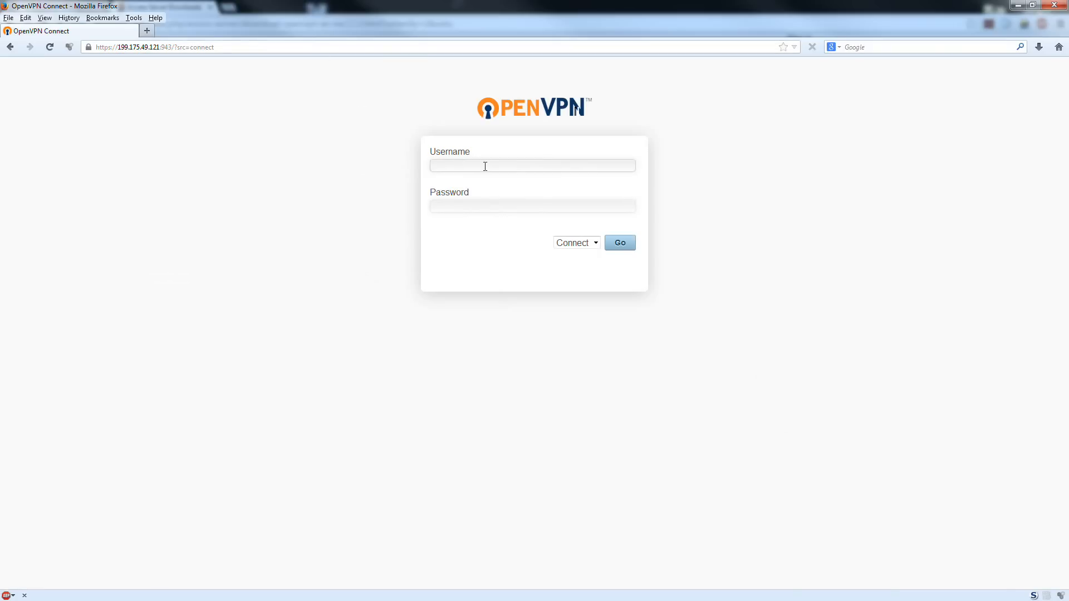
Log in to the client portal with username openvpn and its password
type("openvpn")
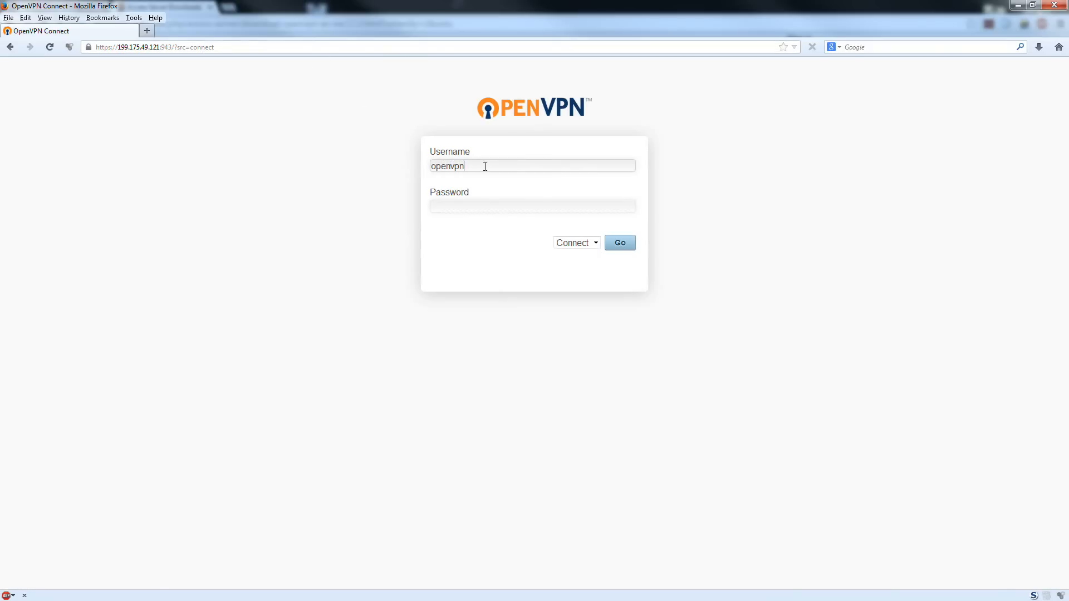
left_click(620, 242)
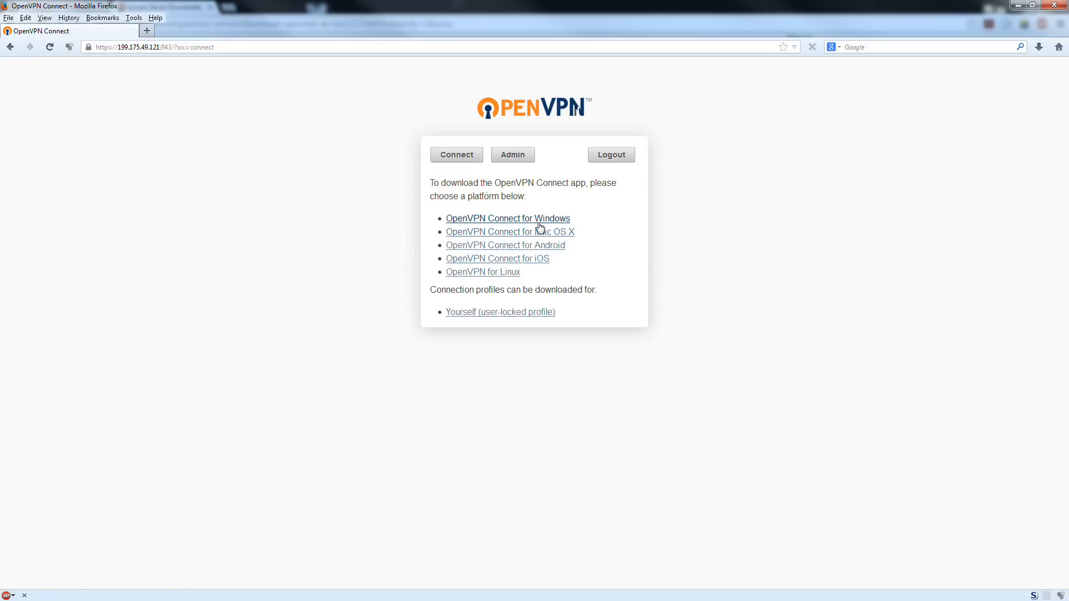
mouse_move(569, 186)
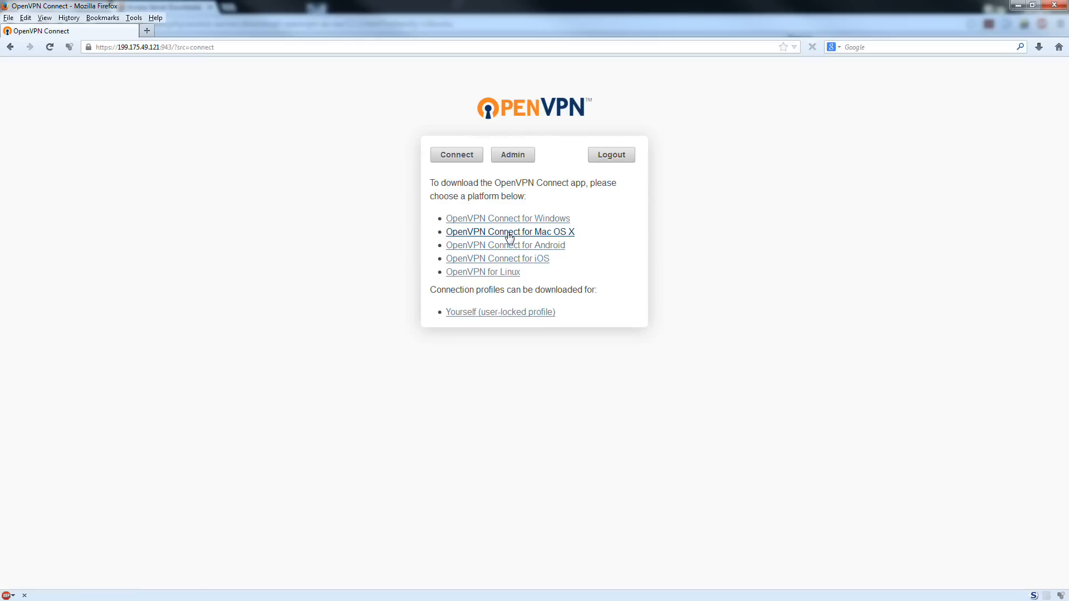
mouse_move(514, 219)
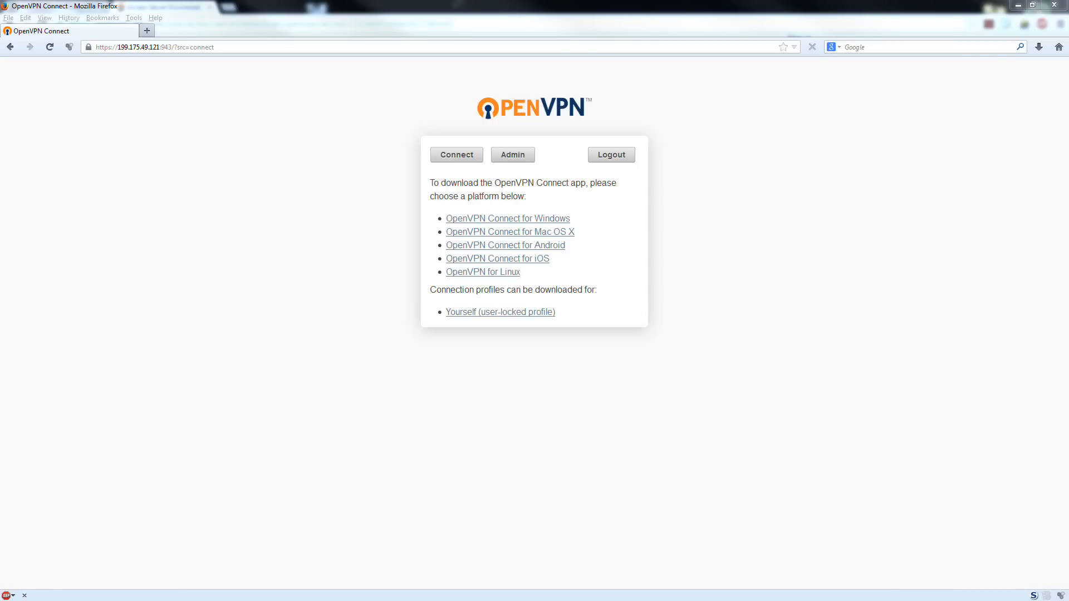
left_click(456, 154)
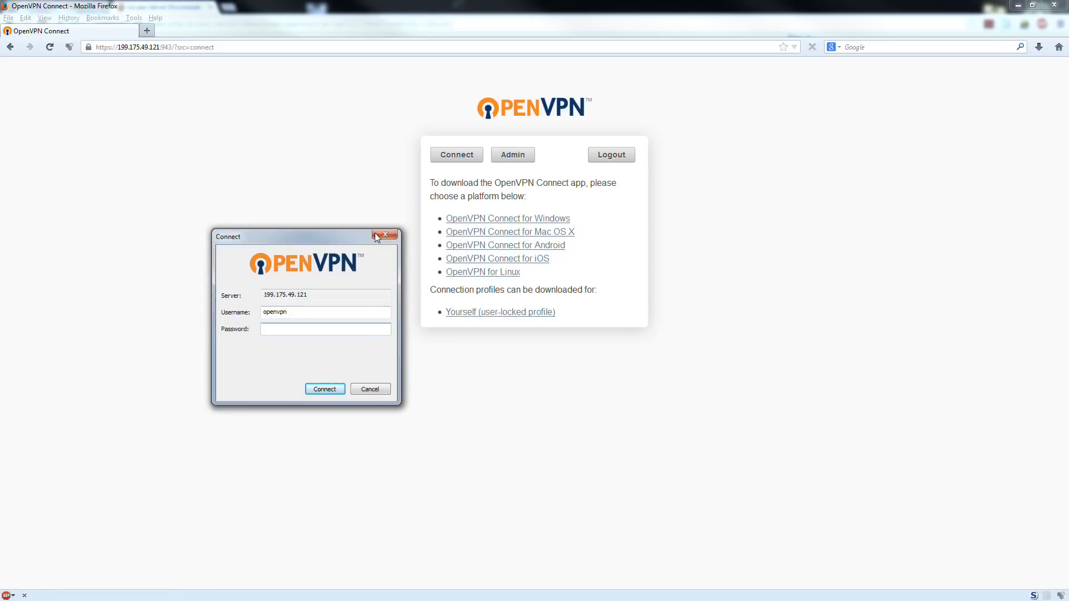
left_click(387, 236)
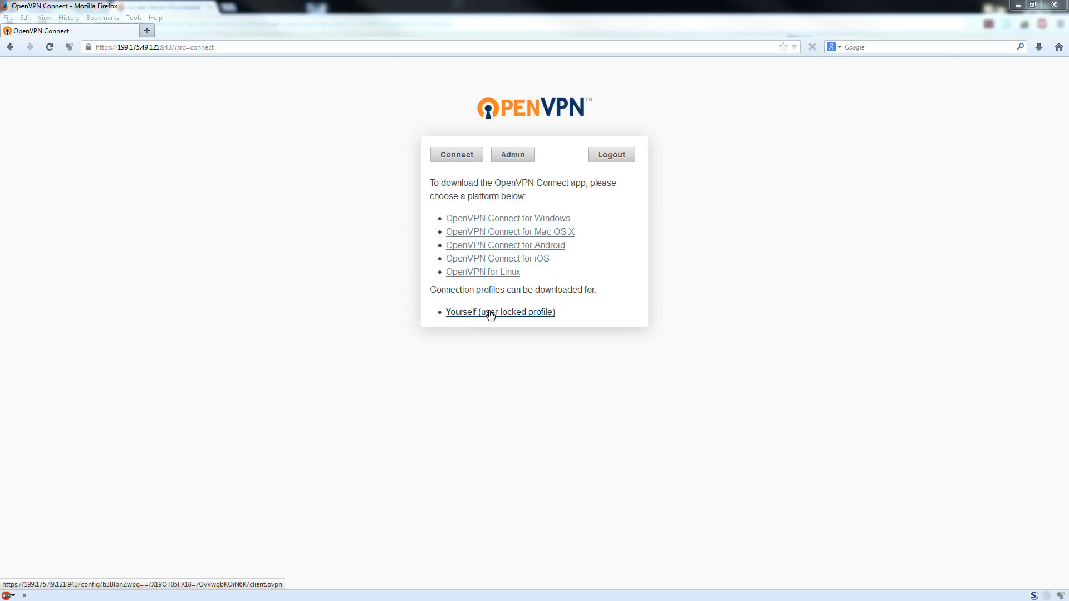
mouse_move(463, 312)
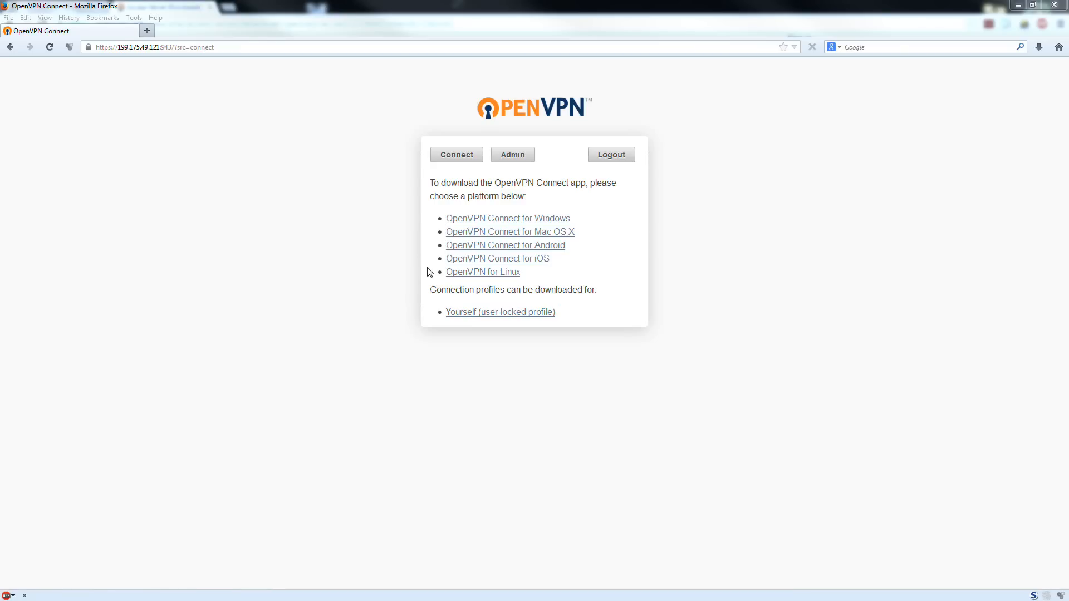
mouse_move(504, 317)
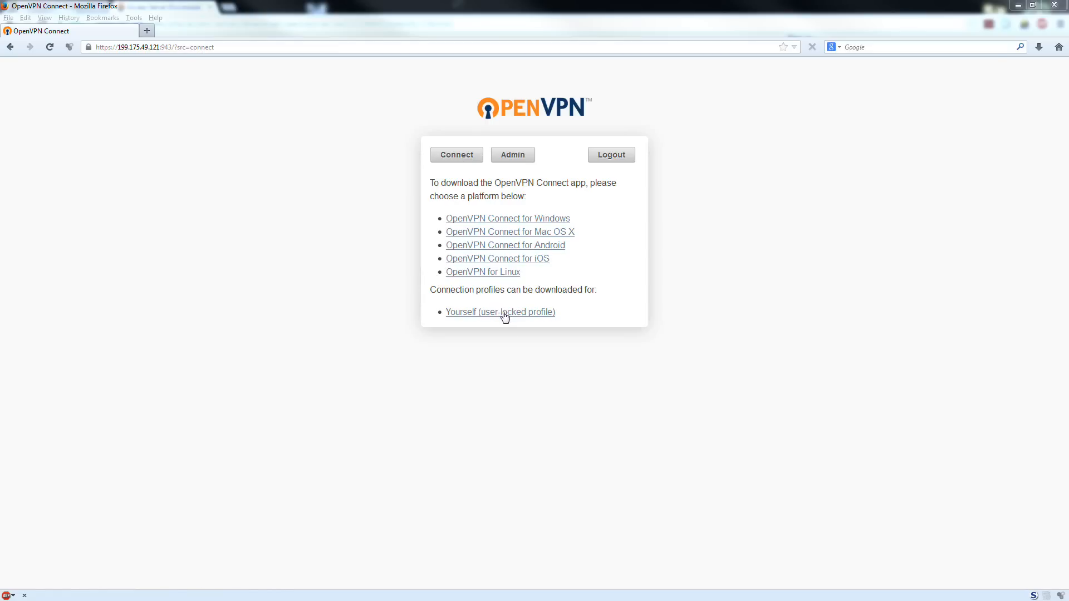
mouse_move(573, 338)
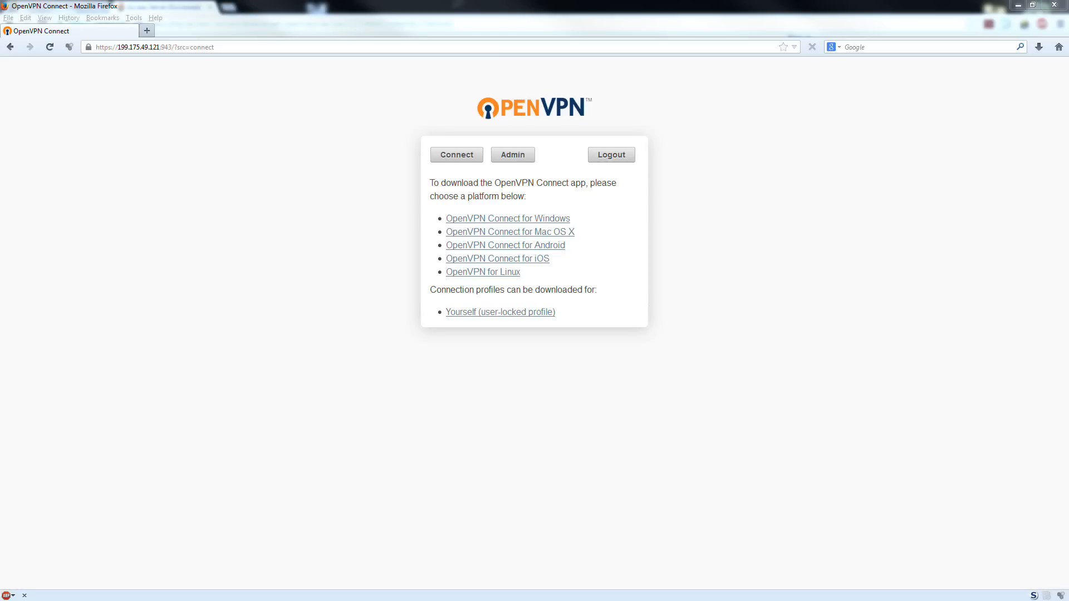
mouse_move(706, 375)
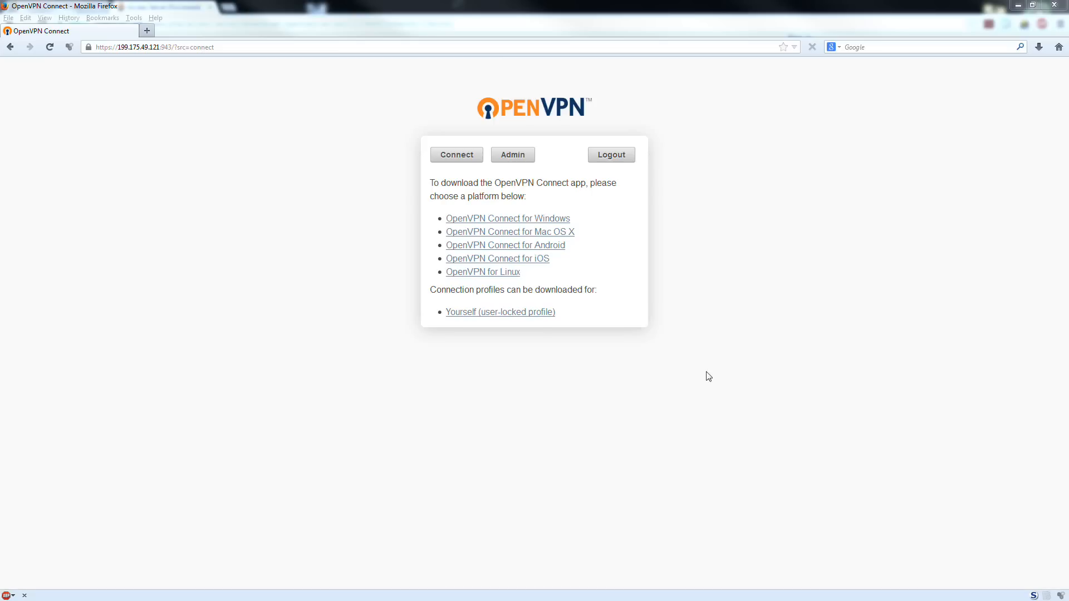
mouse_move(296, 291)
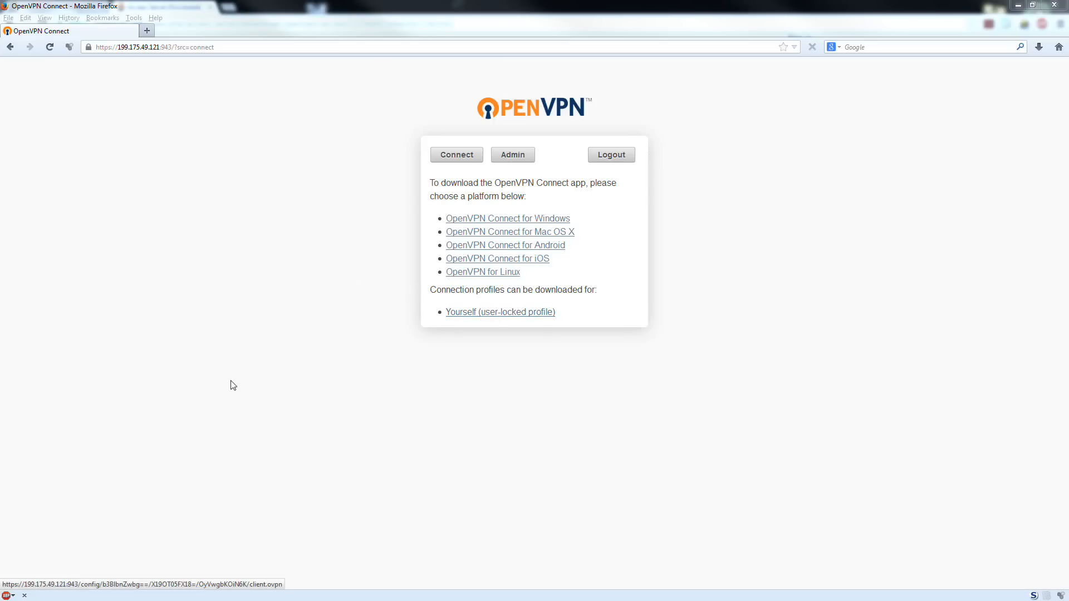
mouse_move(349, 259)
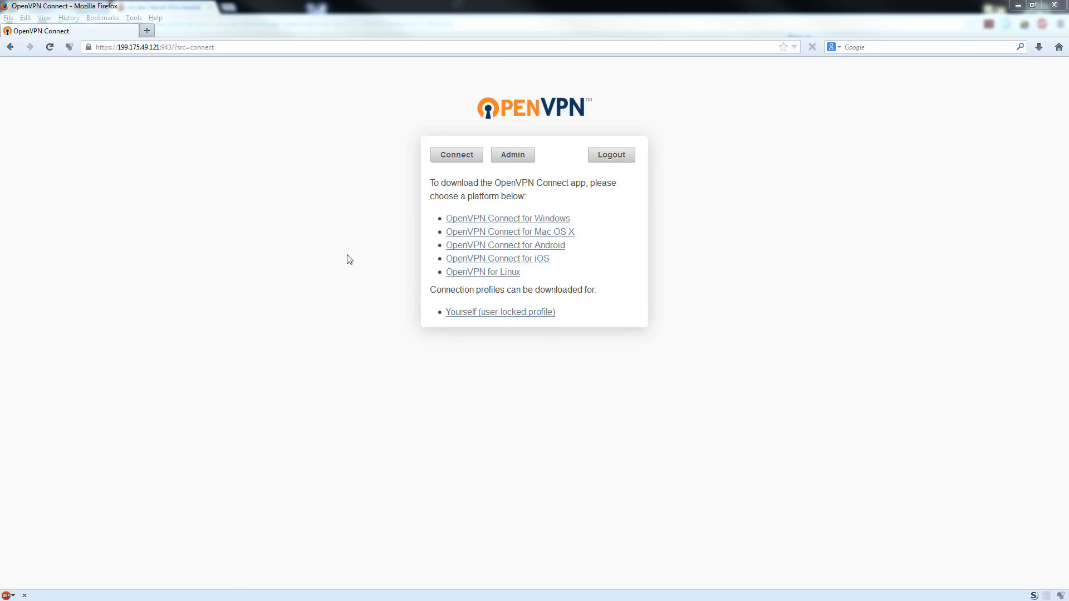
mouse_move(179, 339)
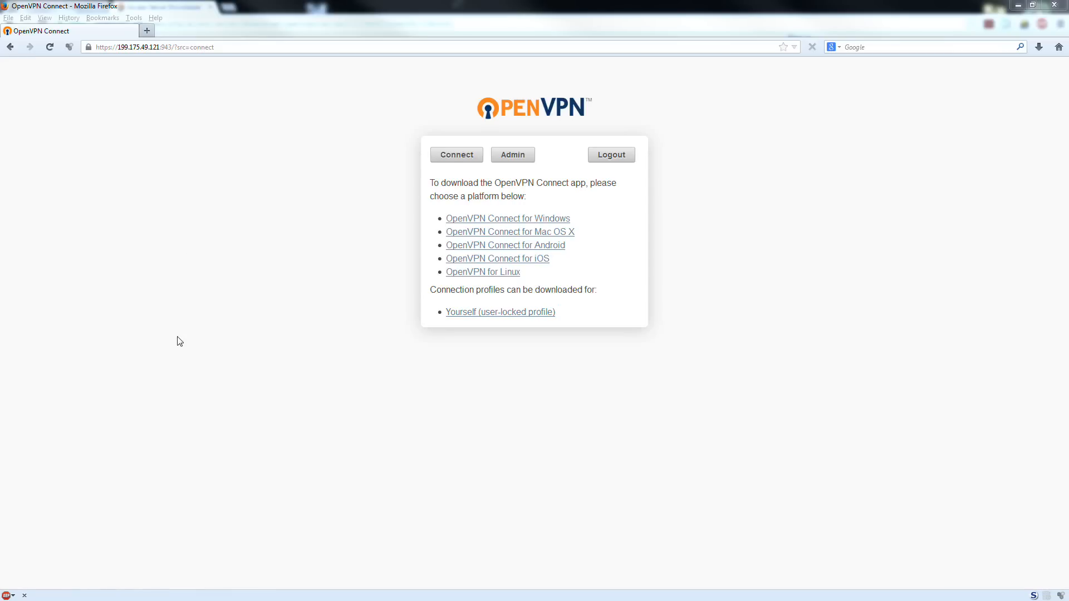
mouse_move(280, 336)
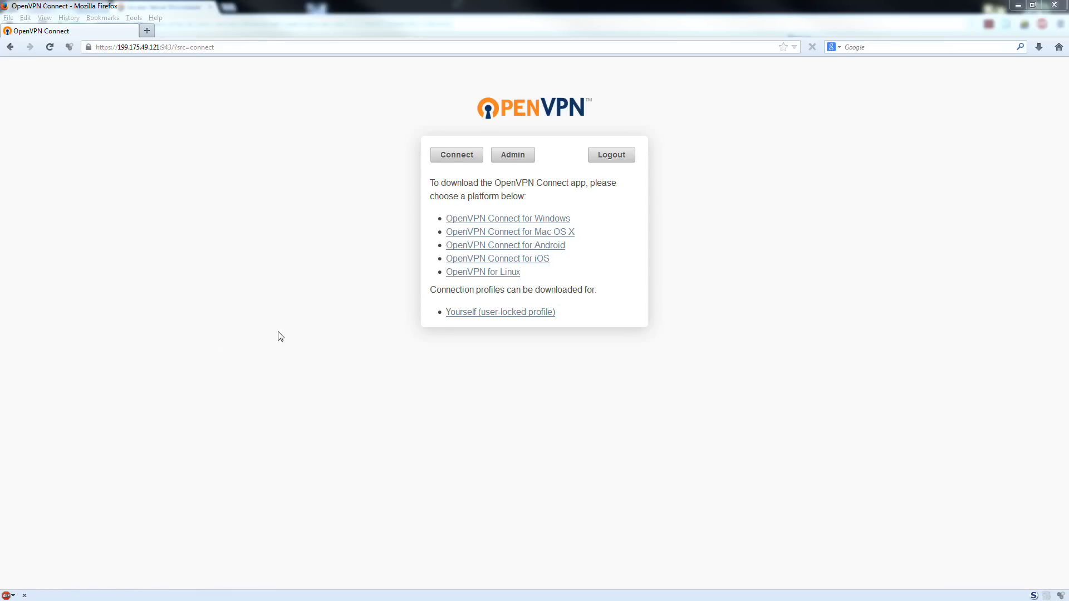
mouse_move(202, 493)
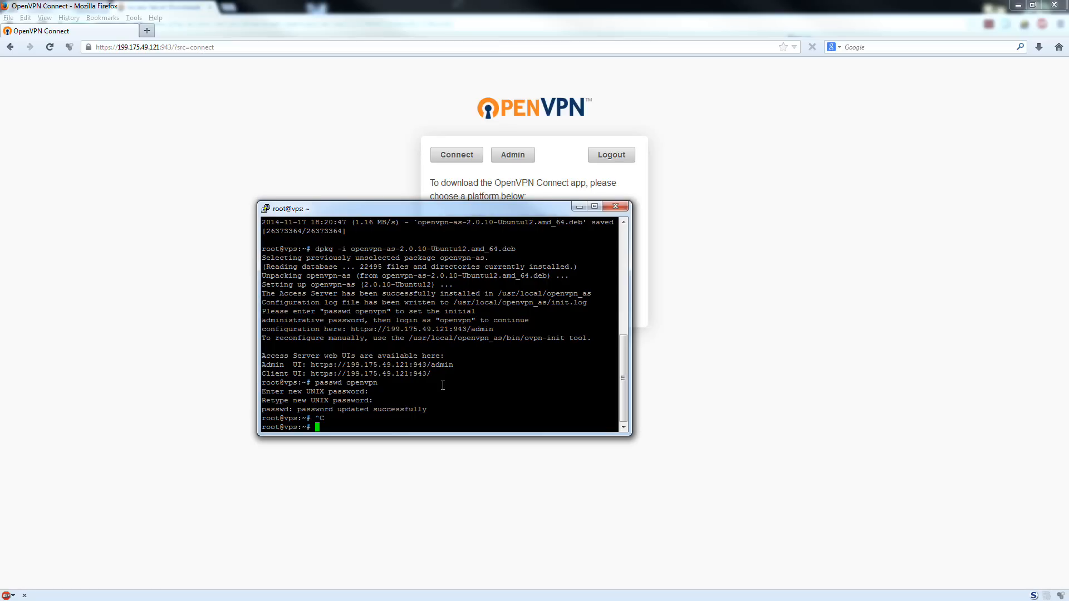
Run sudo apt-get update on the VPS to fetch the latest Ubuntu package lists
type("sudo")
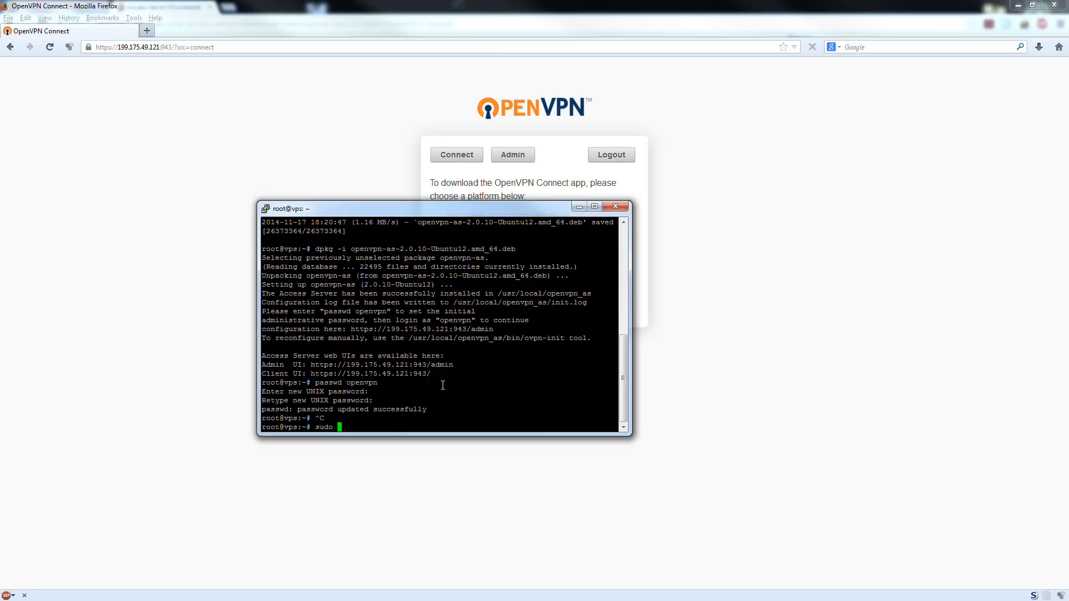
type("ap")
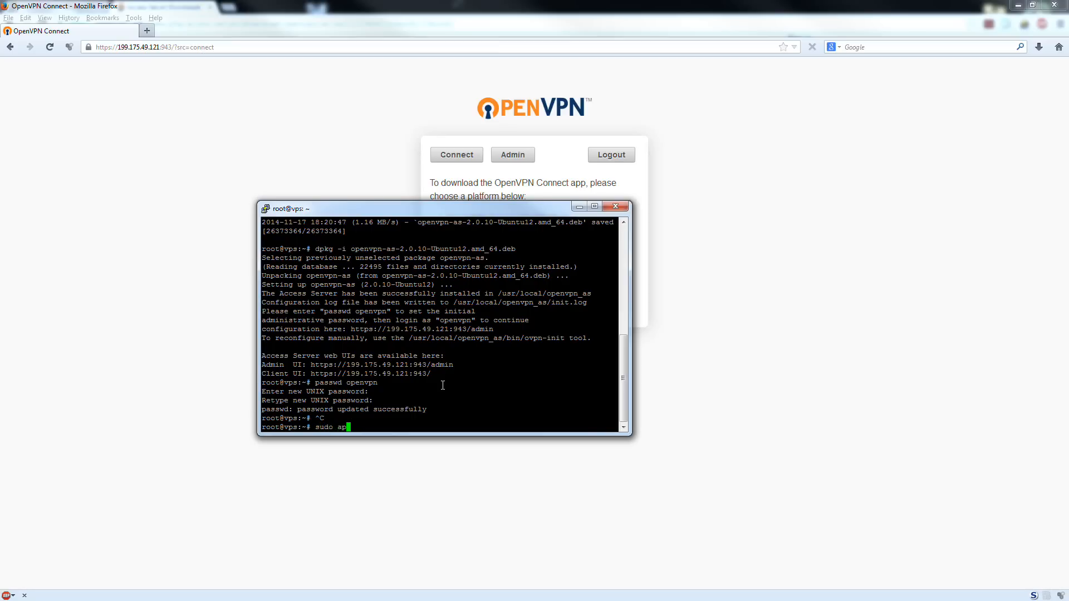
type("t-get")
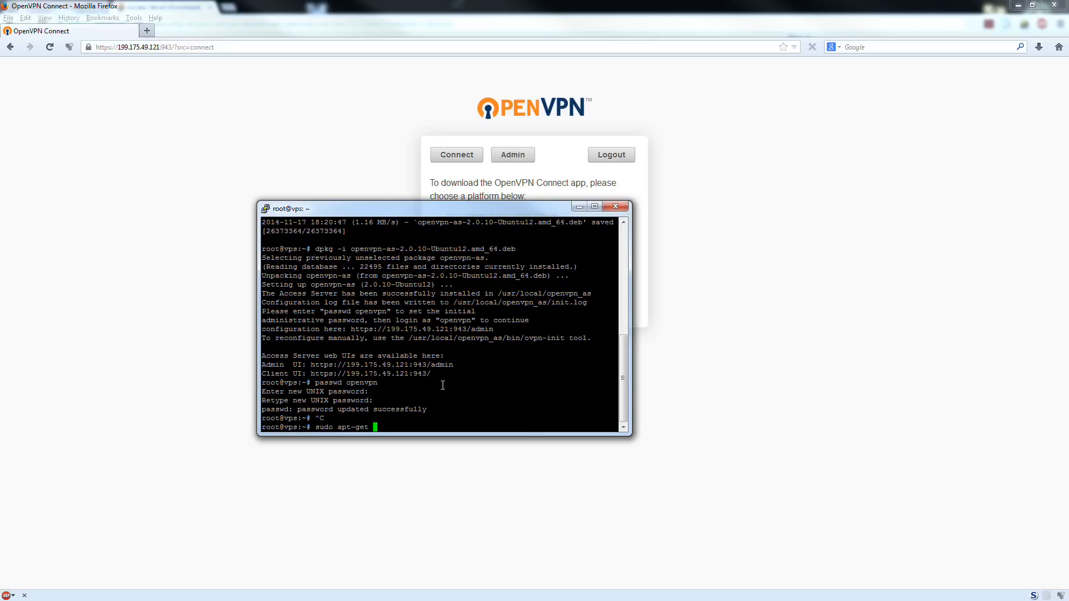
type("update")
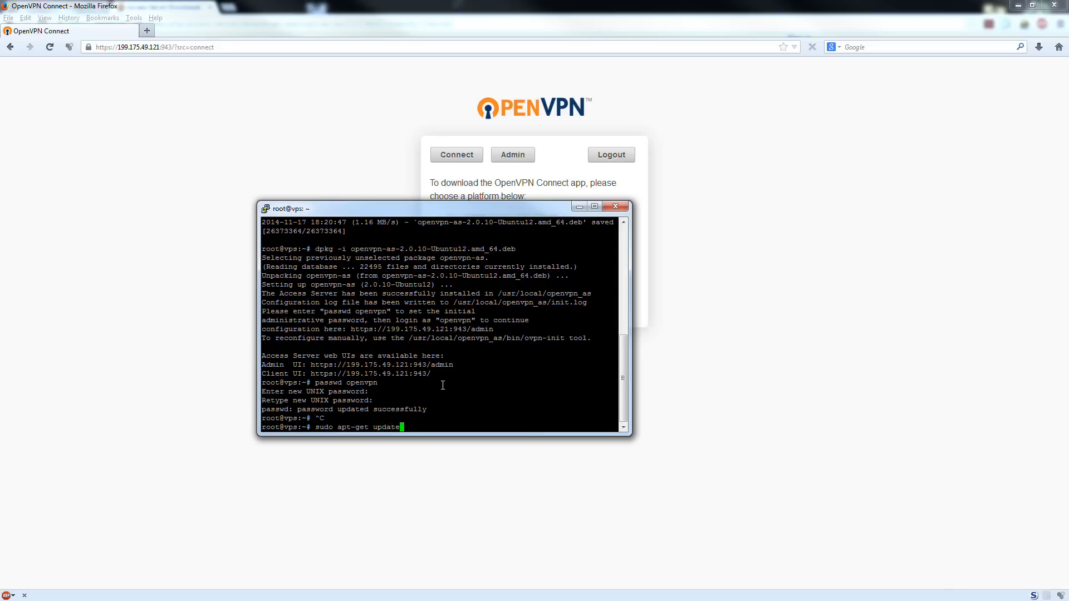
key("Return")
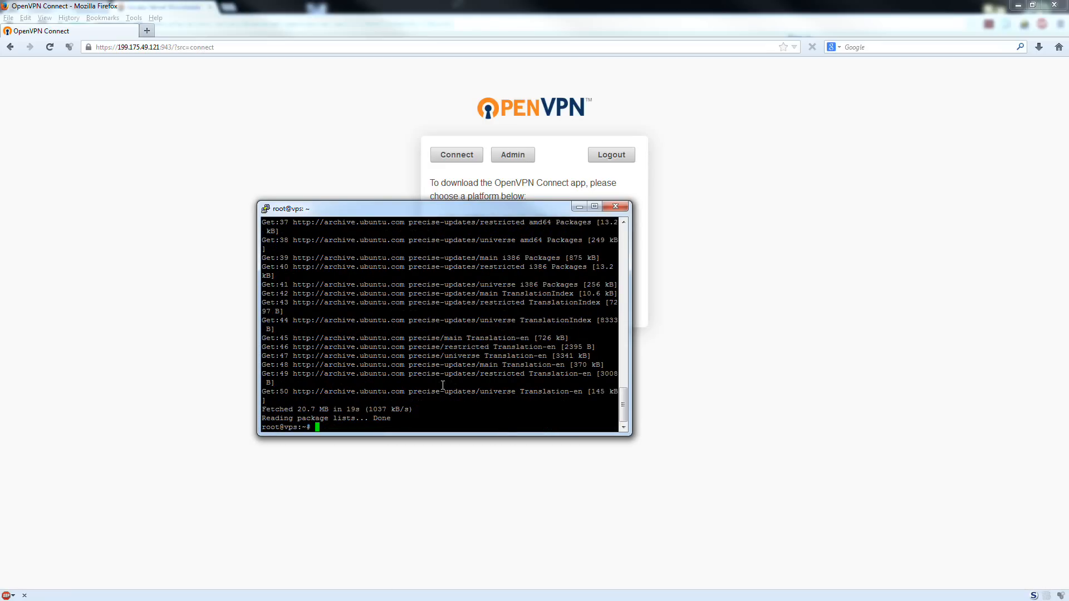
Run sudo apt-get upgrade and confirm with y to install the 150 package updates
type("sudo apt-get up")
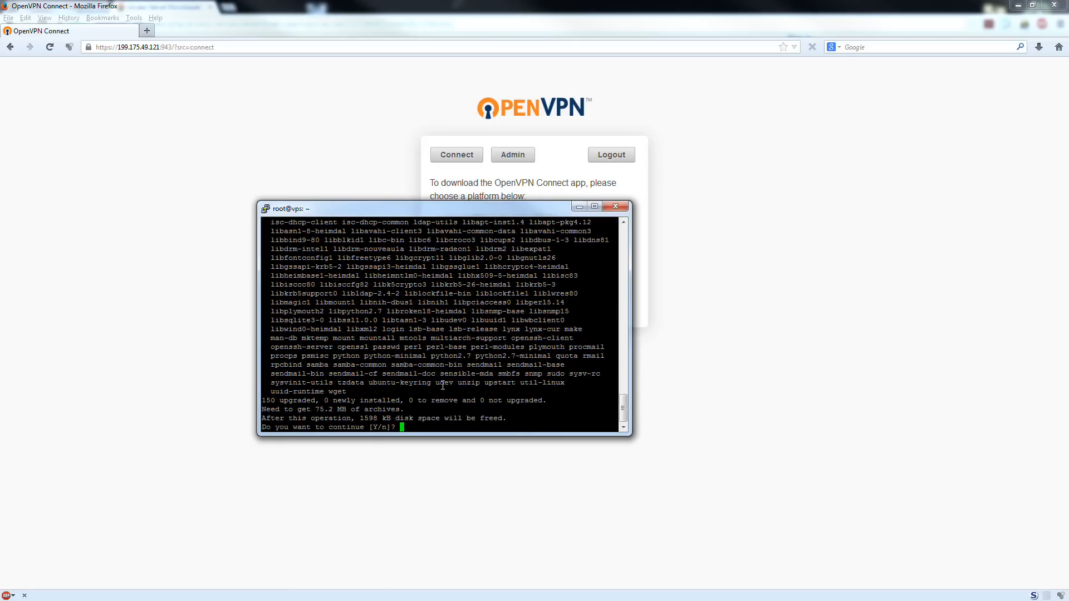
type("y")
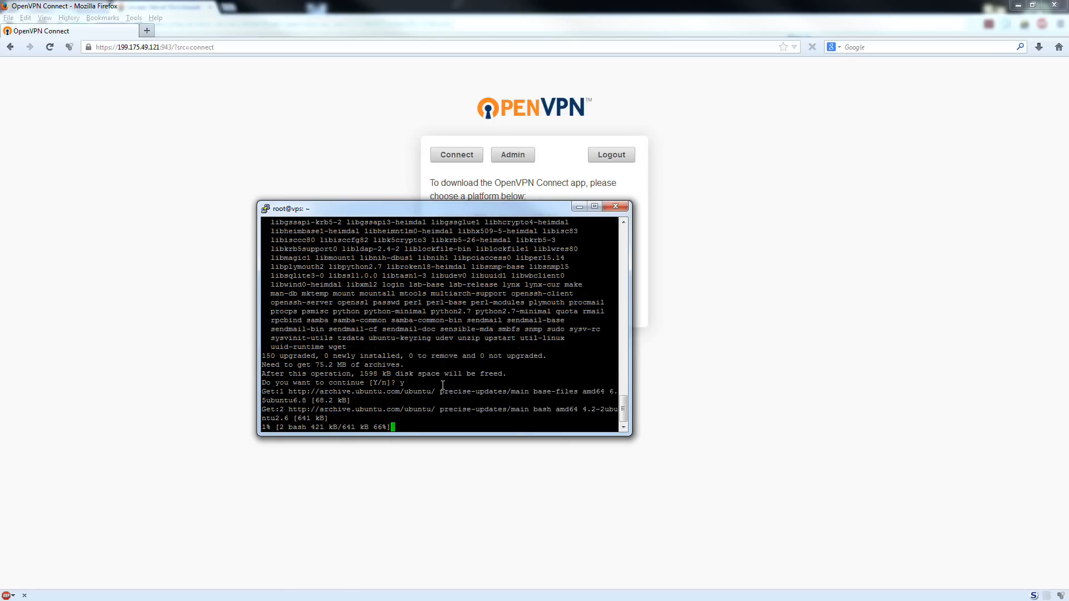